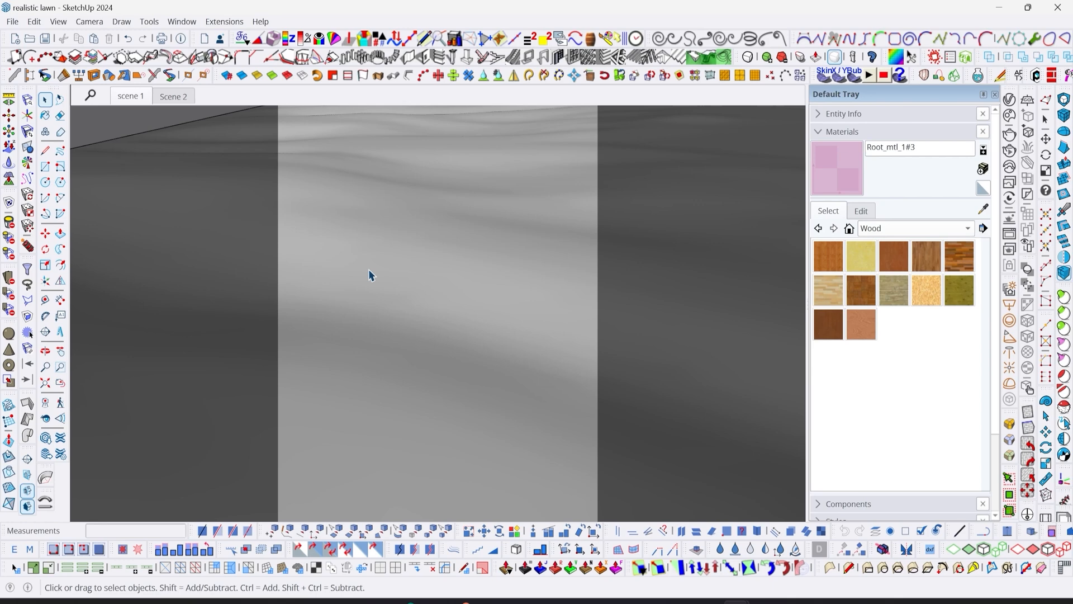
pyautogui.moveTo(371, 277)
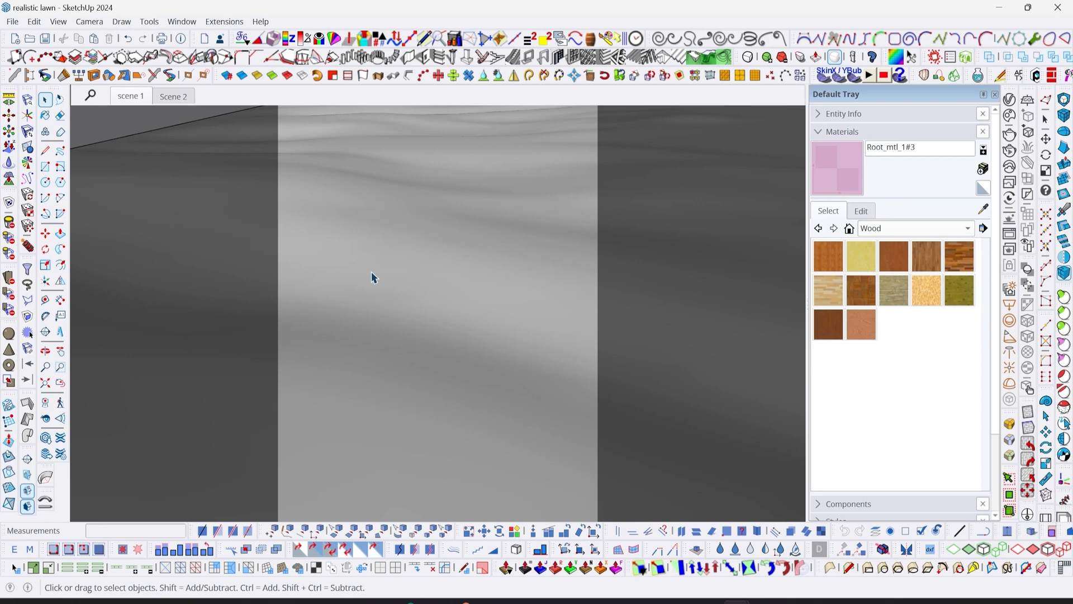
pyautogui.moveTo(407, 288)
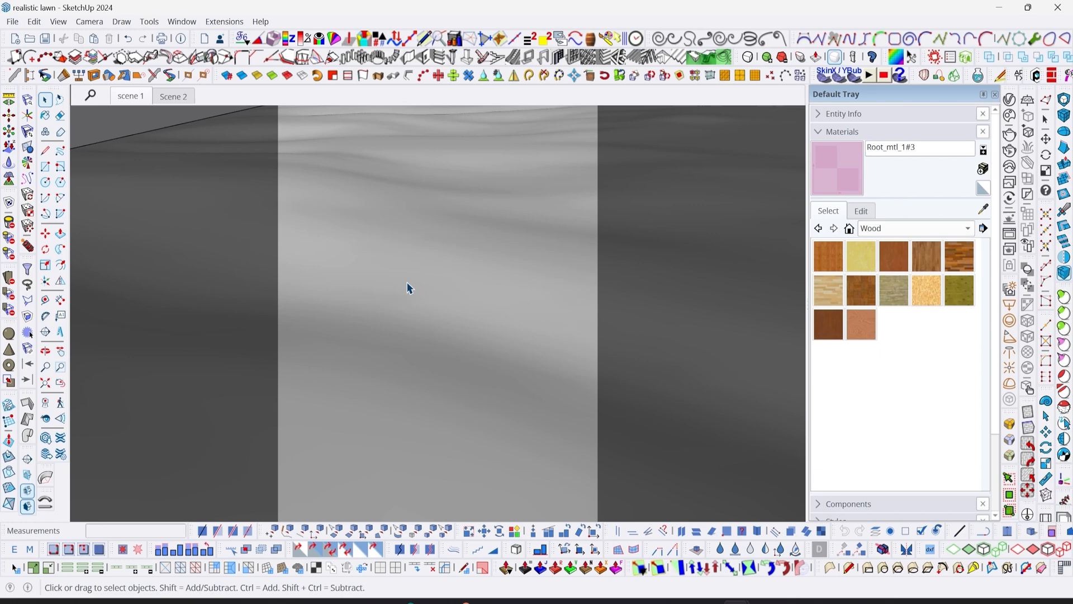
pyautogui.moveTo(583, 339)
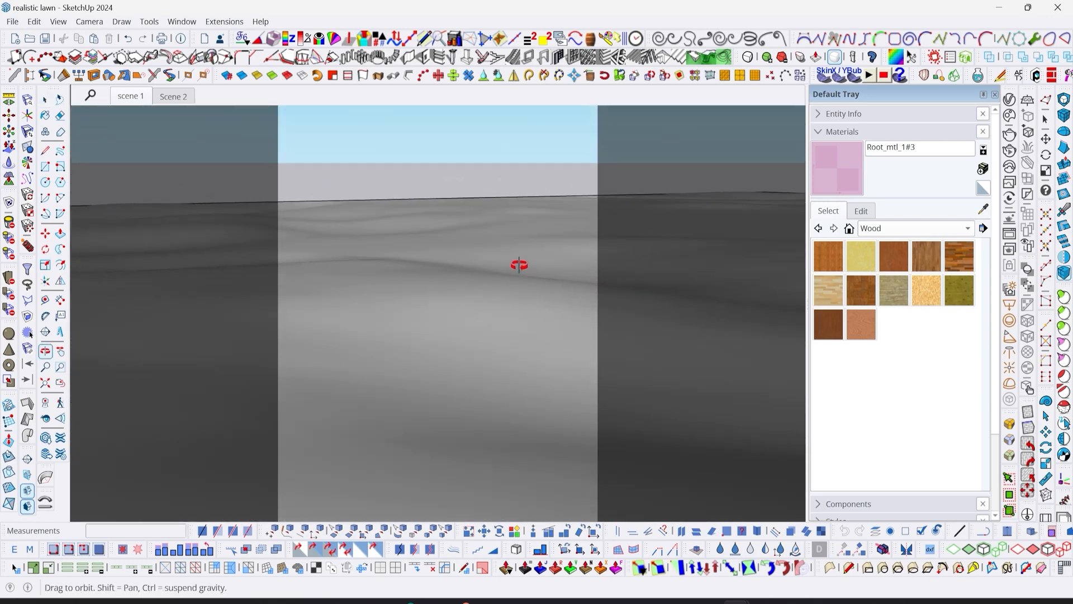
# - Switch to Scene 2 and select the bottom grass proxy clump
pyautogui.moveTo(518, 265); pyautogui.dragTo(465, 280)
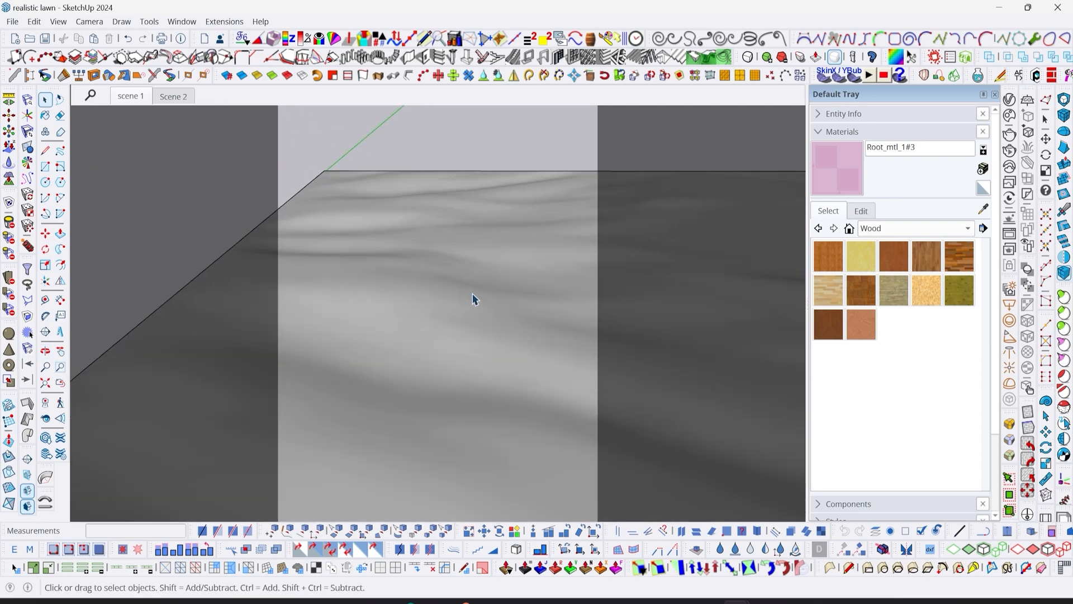
pyautogui.click(173, 96)
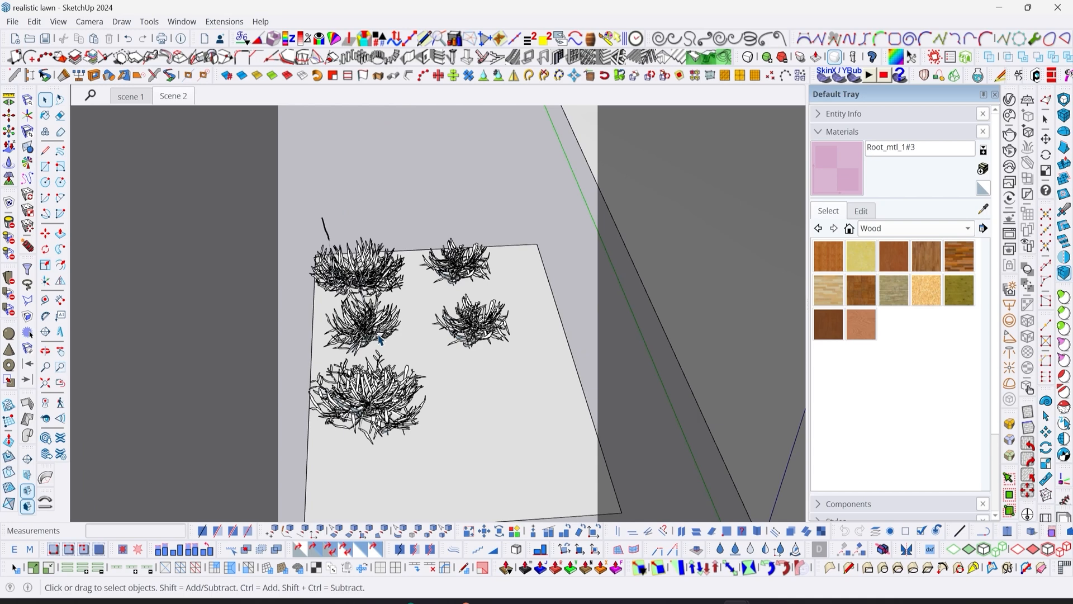
pyautogui.moveTo(362, 281)
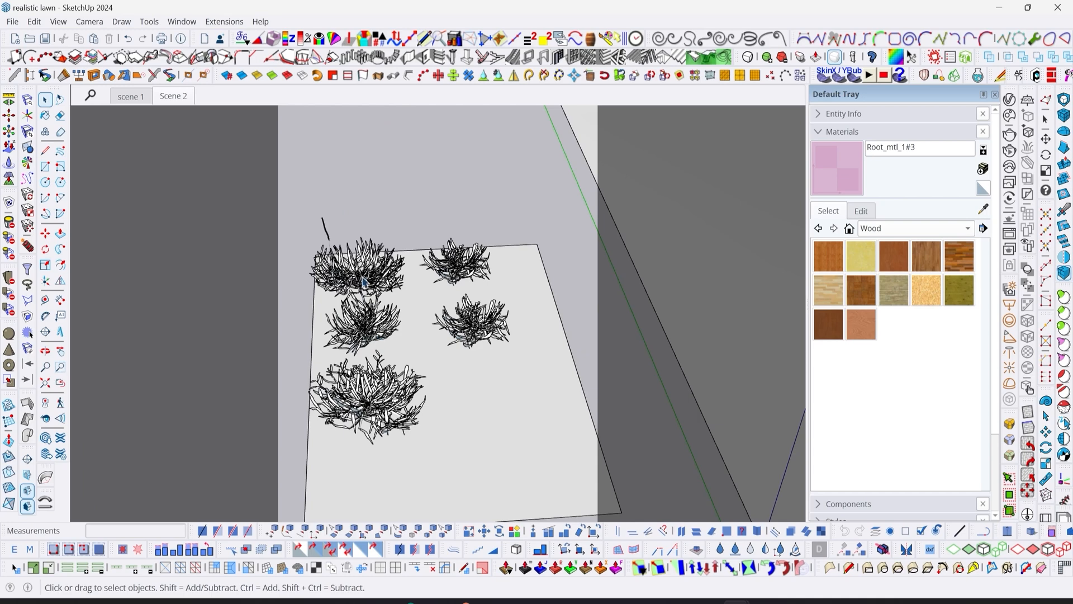
pyautogui.click(359, 274)
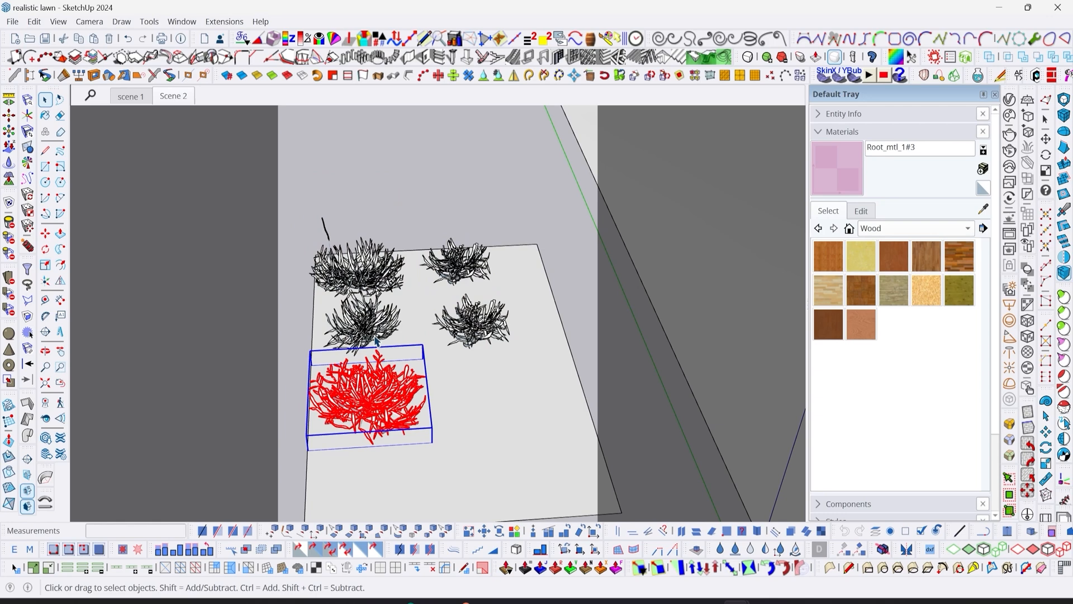
pyautogui.moveTo(368, 325)
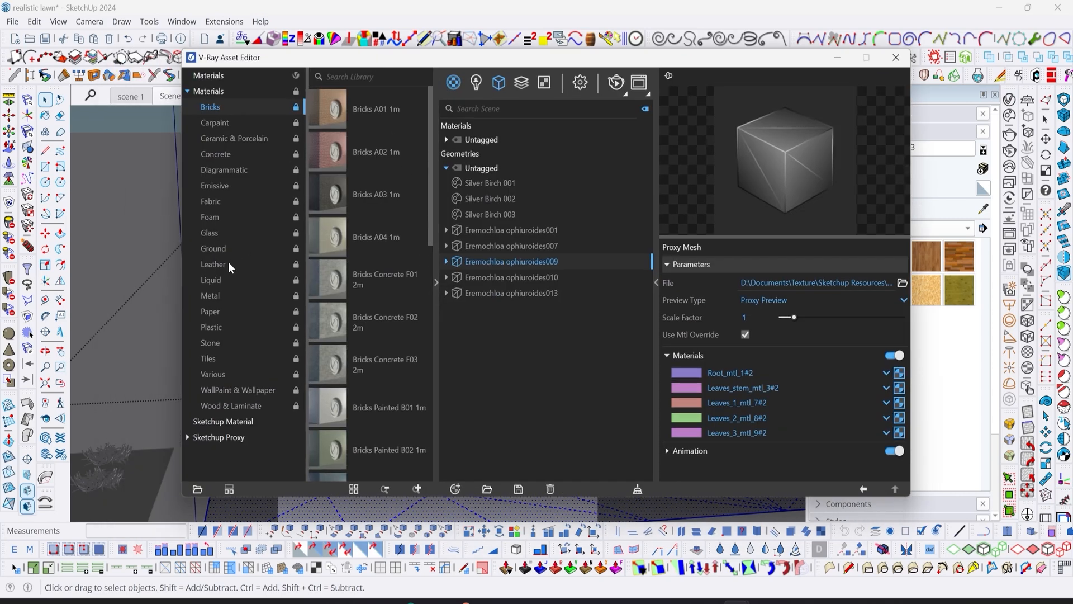
# - Browse the Ground category of the V-Ray material library for Soil B01 200cm
pyautogui.click(213, 249)
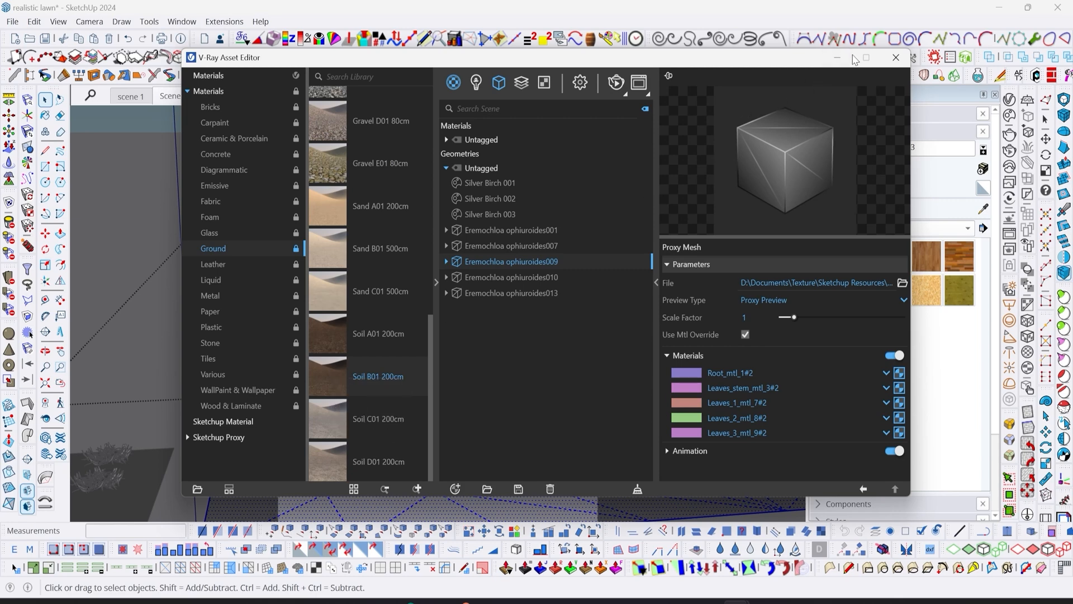
pyautogui.moveTo(870, 64)
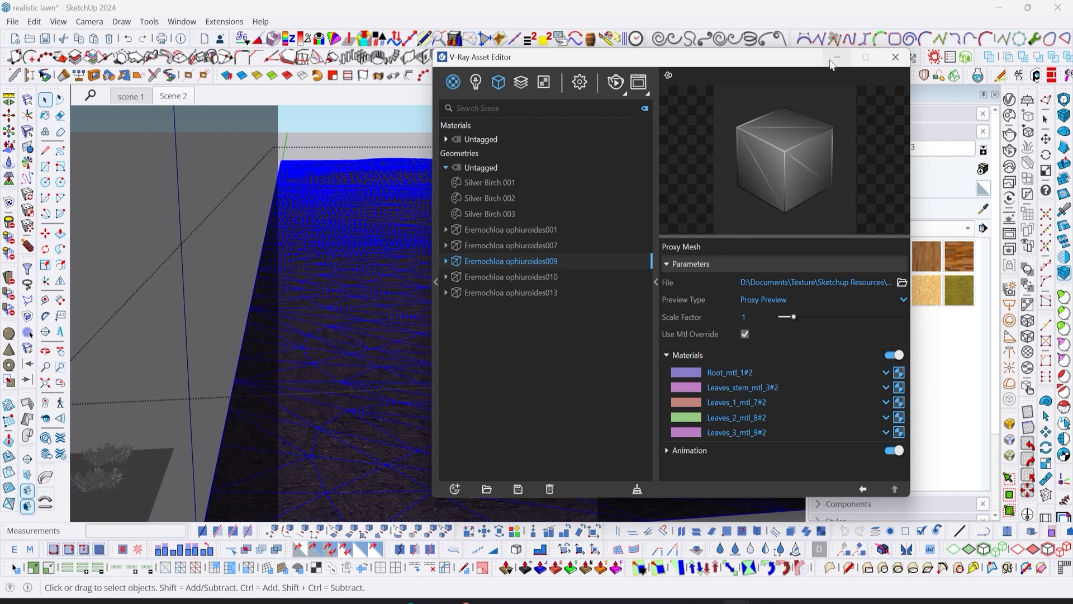
# - Create a V-Ray Scatter object for the selected soil terrain
pyautogui.click(894, 57)
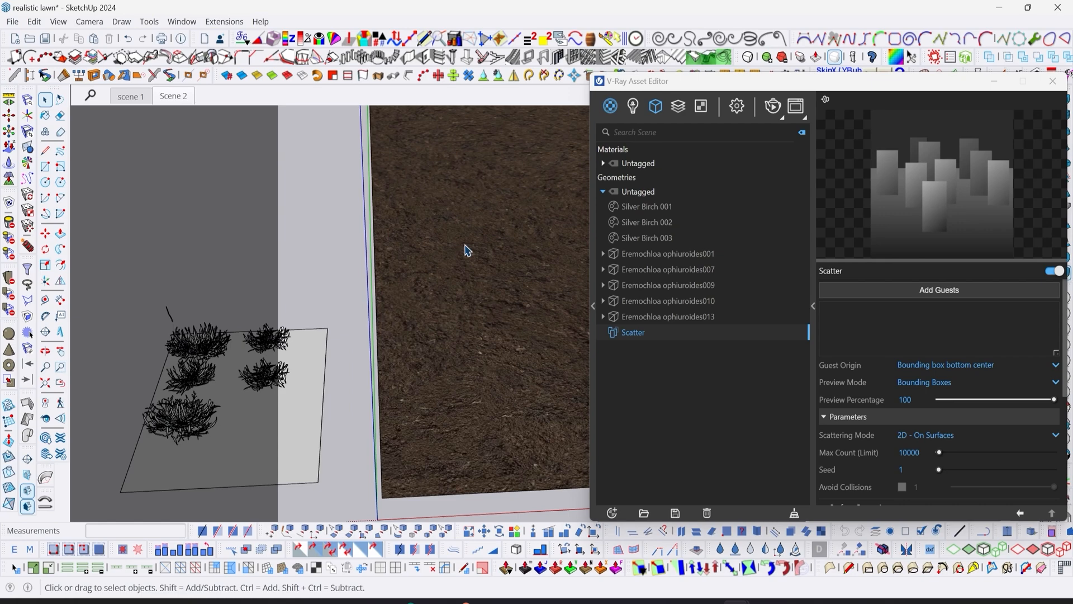
# - Apply the Scatter to the selected soil terrain via its context menu
pyautogui.moveTo(465, 249); pyautogui.dragTo(287, 300)
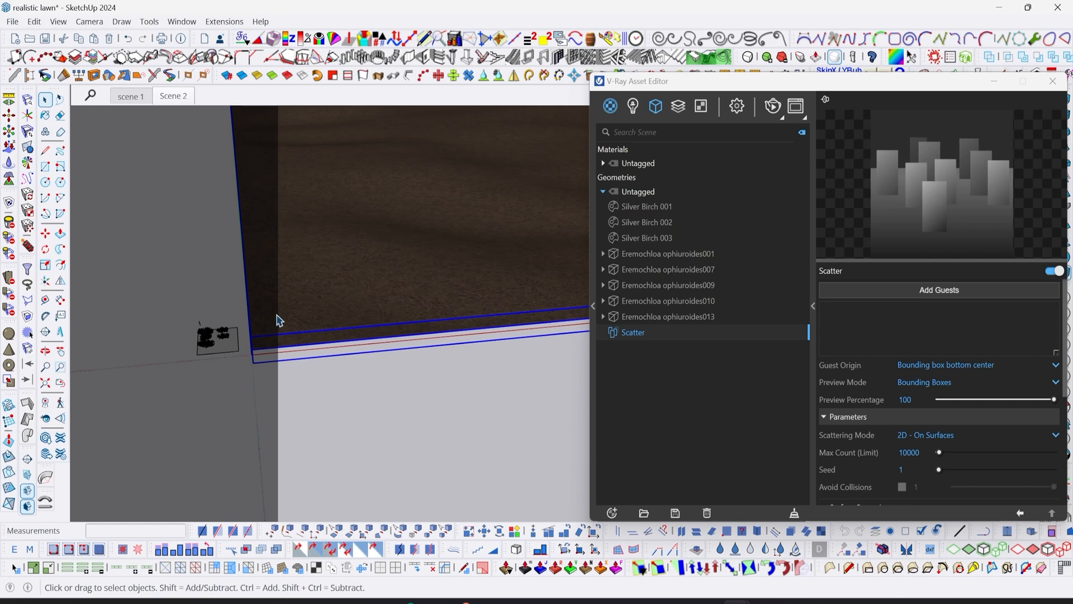
pyautogui.moveTo(278, 297)
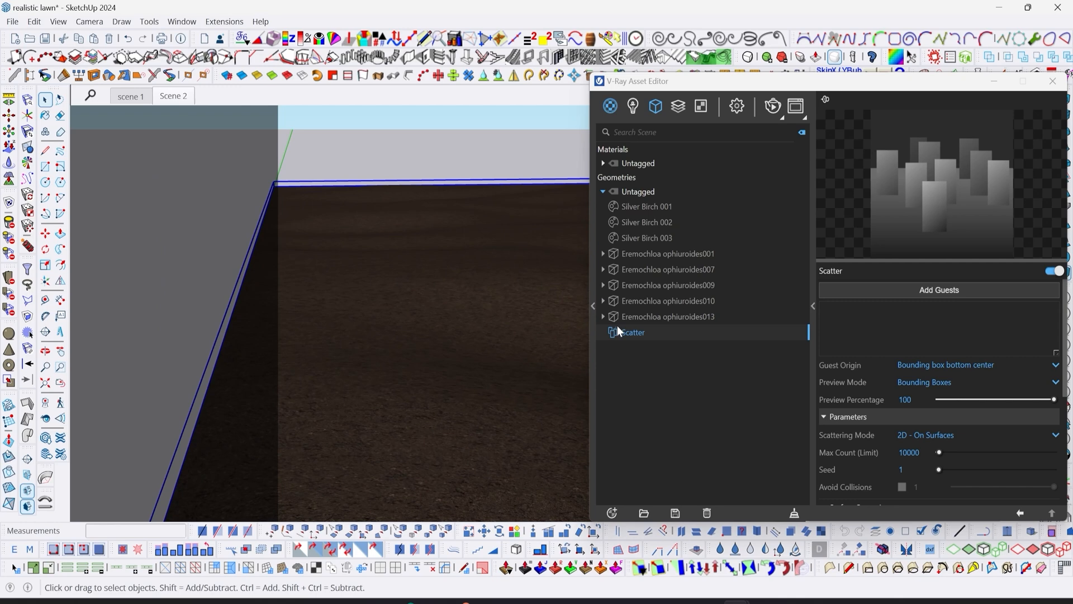
pyautogui.rightClick(631, 332)
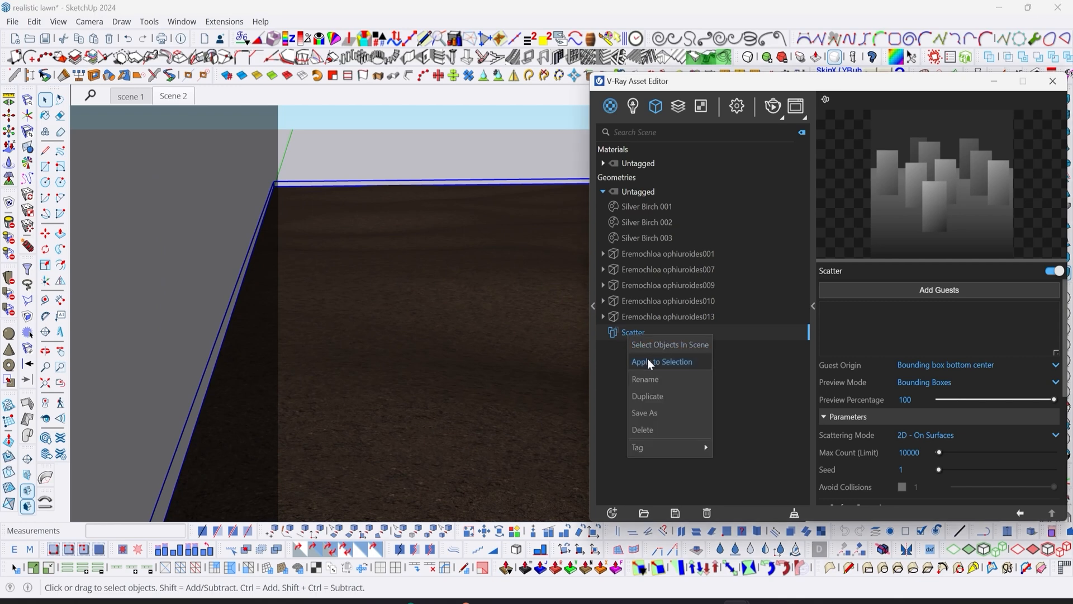
pyautogui.click(660, 361)
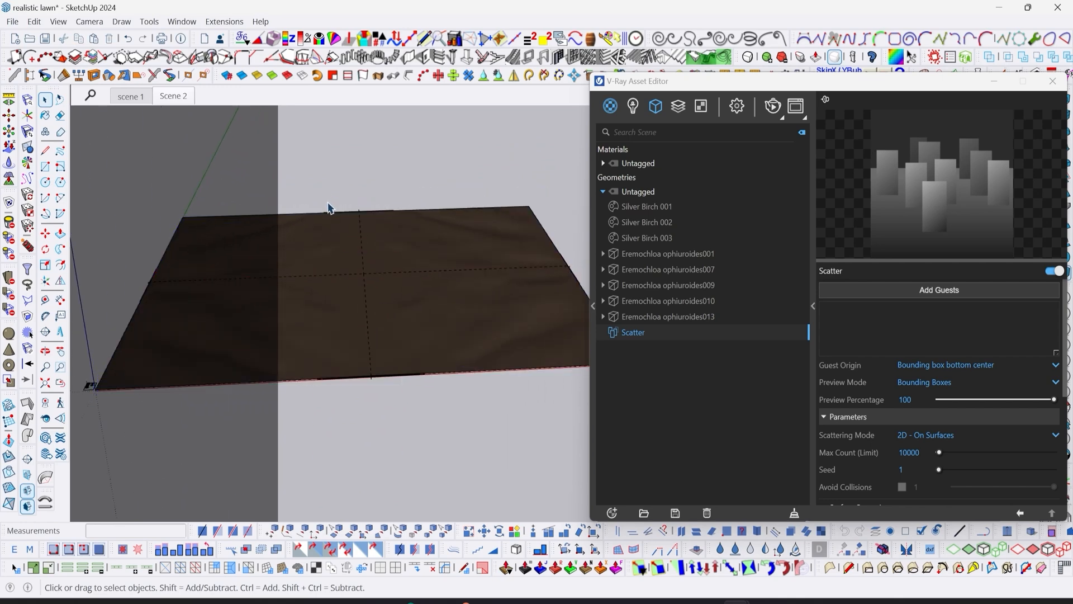
pyautogui.moveTo(317, 242)
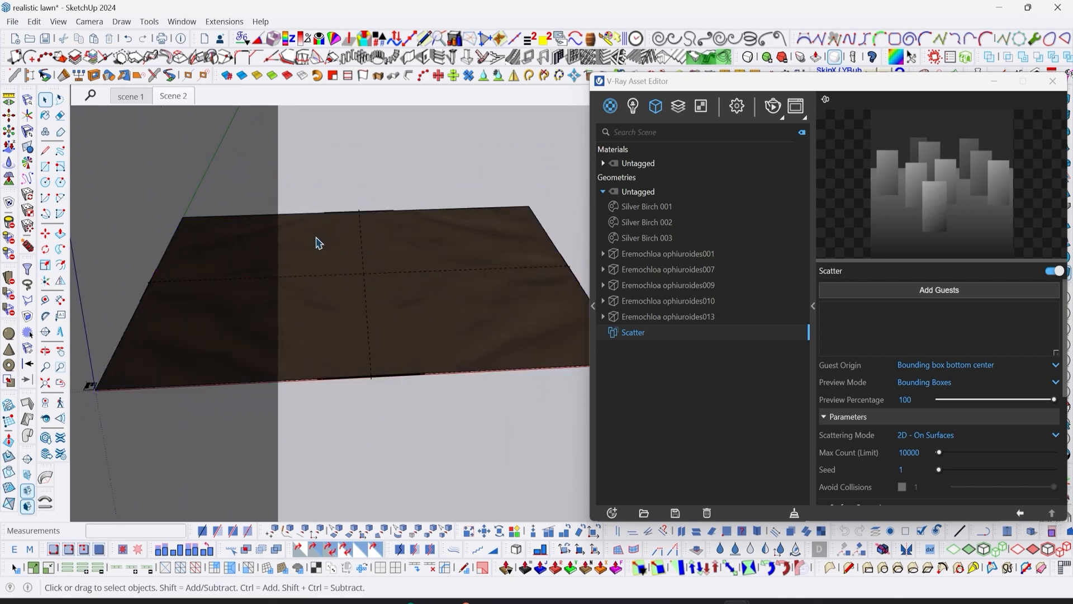
pyautogui.moveTo(303, 258)
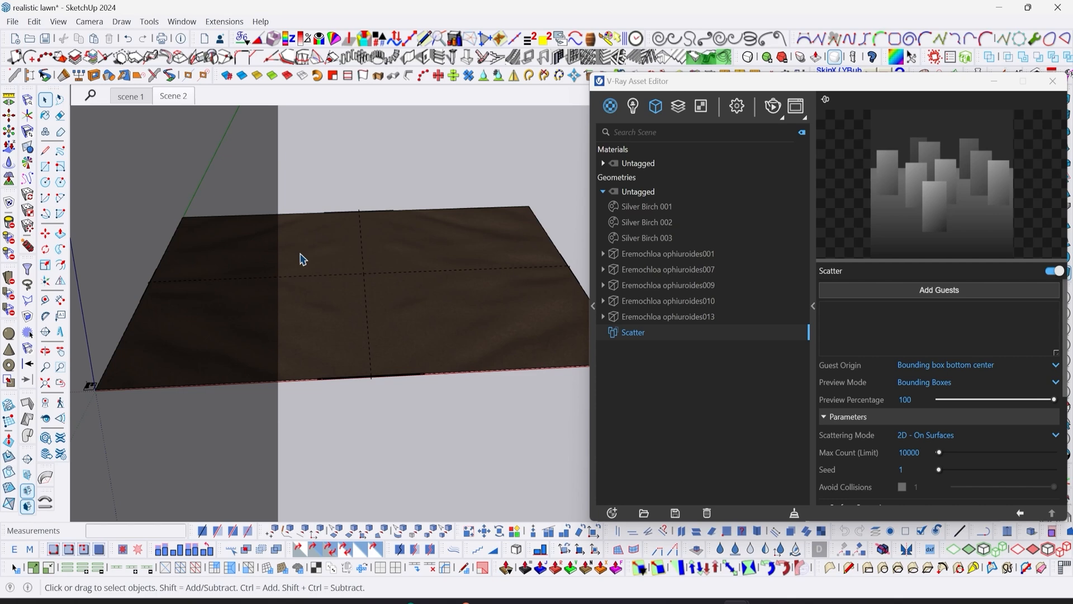
pyautogui.click(322, 266)
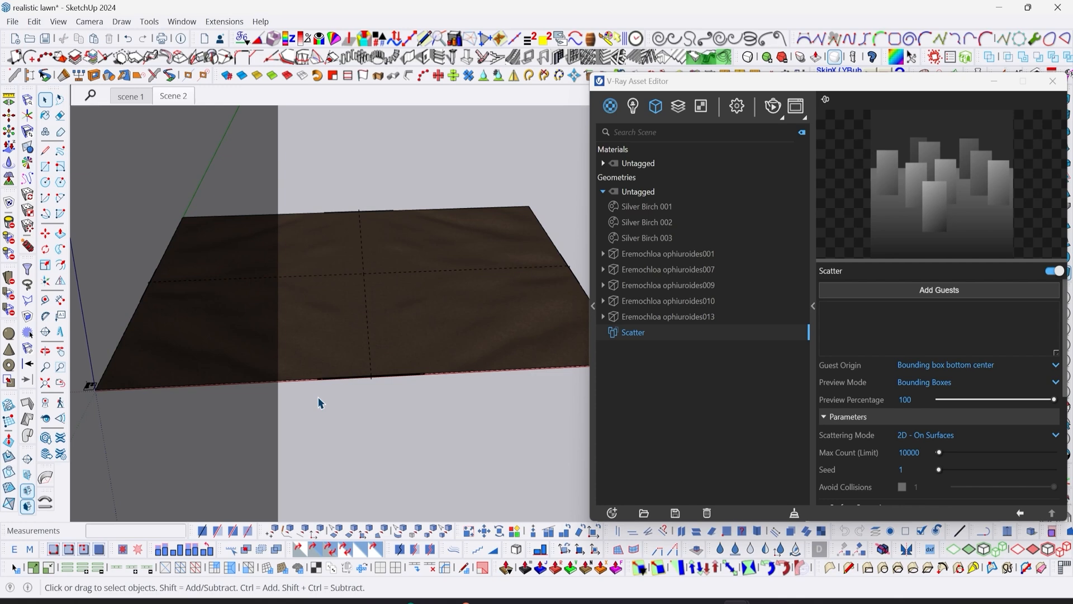
# - Select the five grass proxy clumps and reopen the Scatter object's settings
pyautogui.rightClick(632, 332)
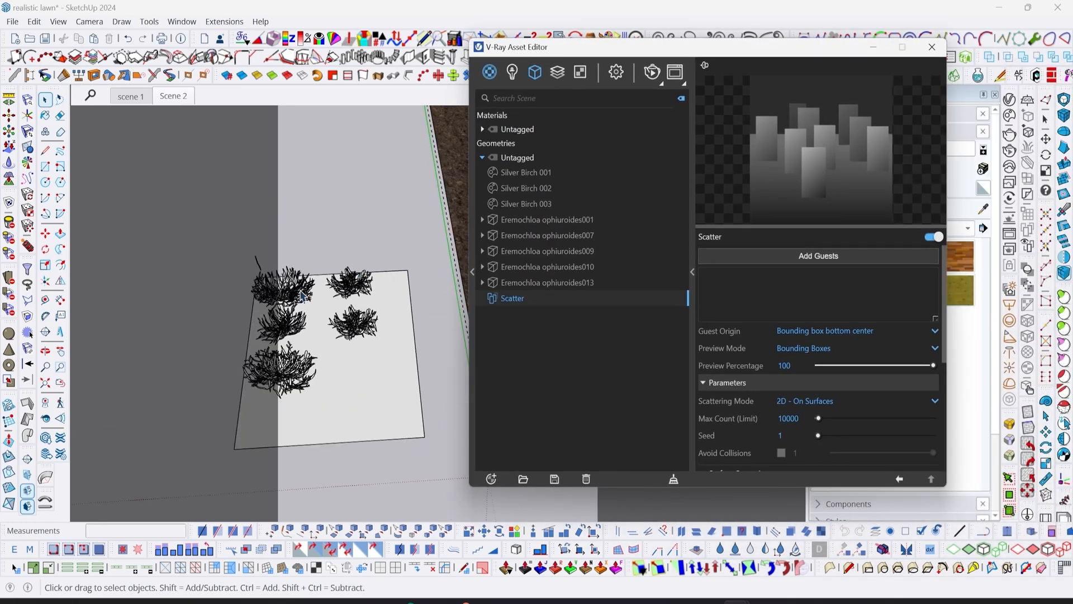
pyautogui.click(547, 219)
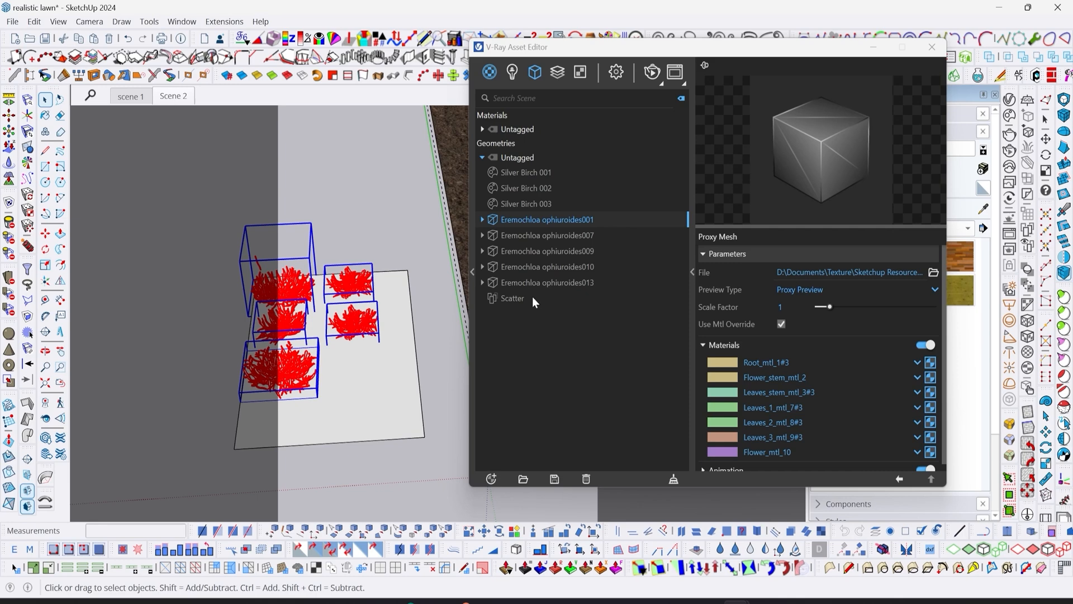
pyautogui.click(512, 297)
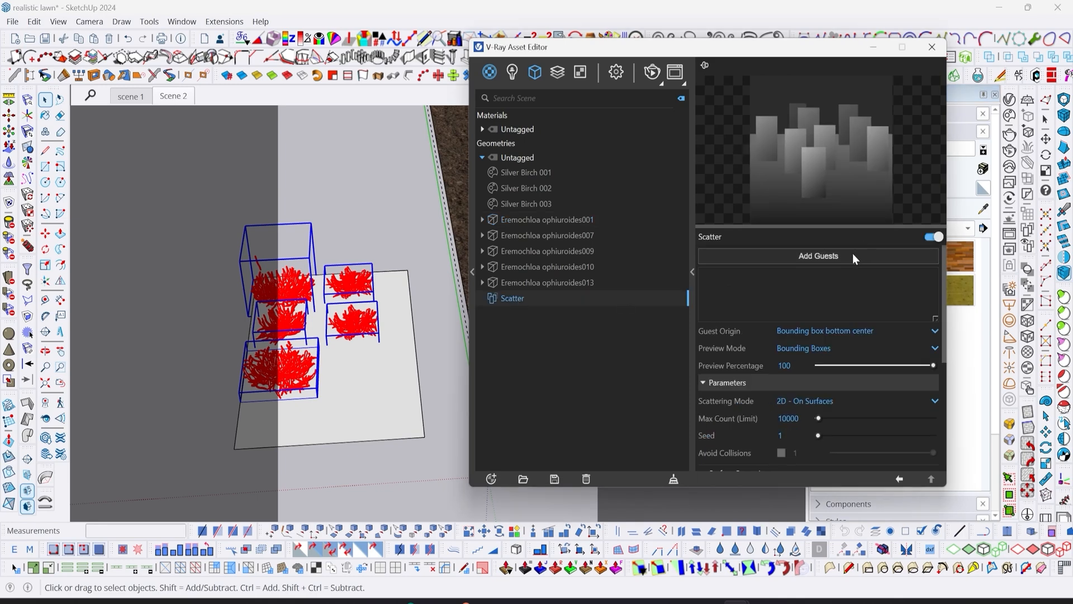
# - Add the five selected Eremochloa proxies as Scatter guests with probability 1
pyautogui.click(817, 255)
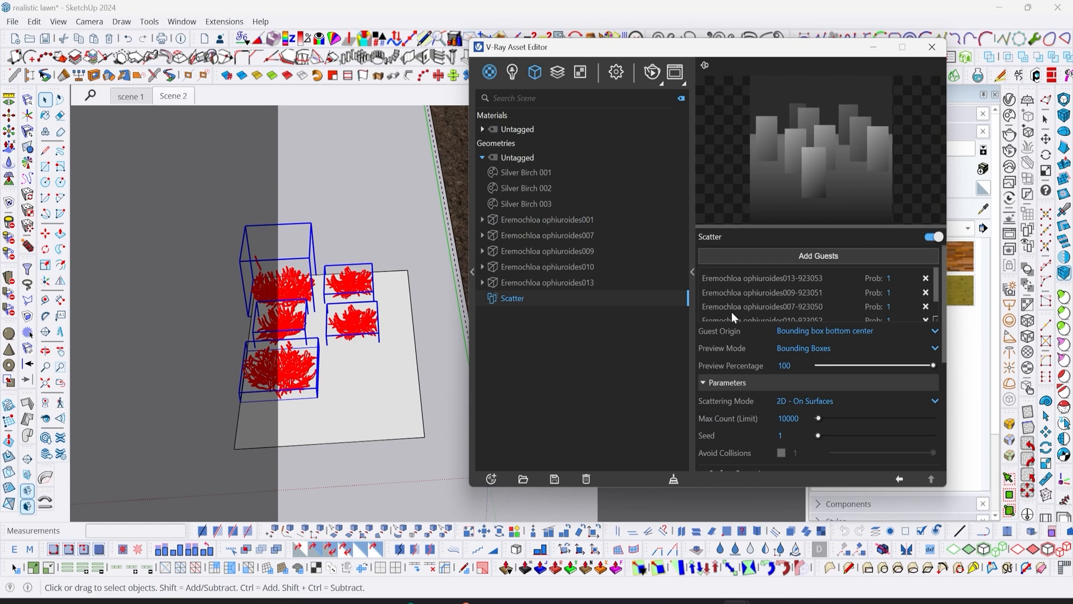
pyautogui.moveTo(928, 328)
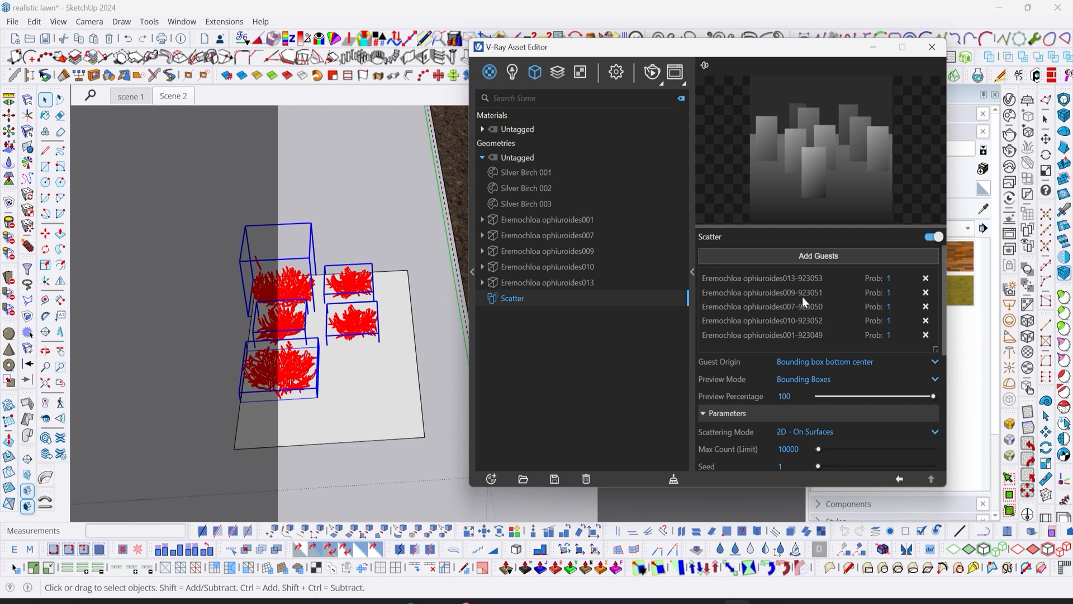
pyautogui.moveTo(758, 57)
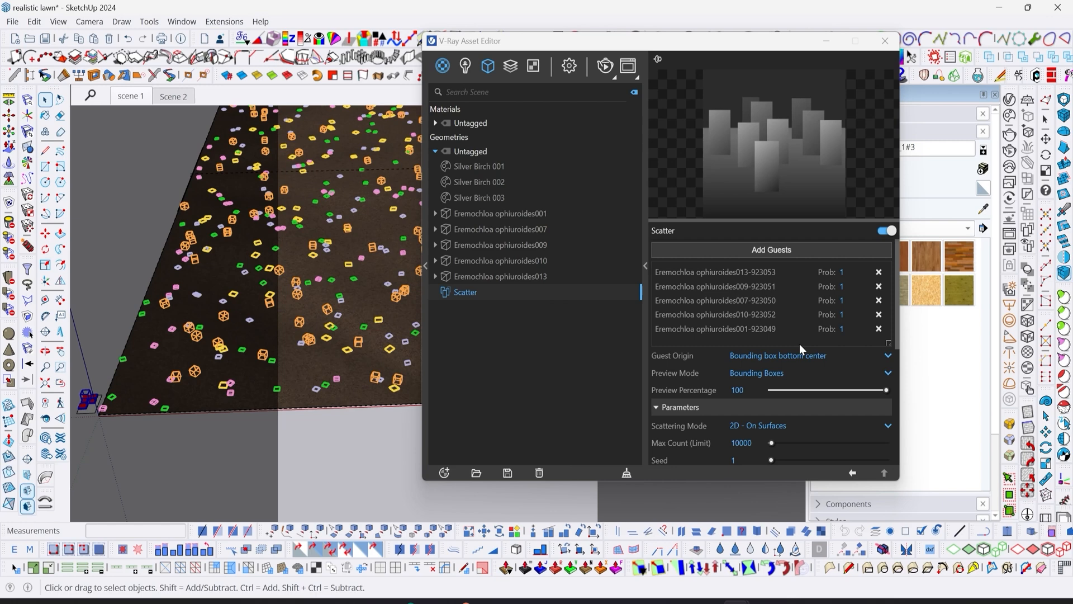
pyautogui.moveTo(681, 397)
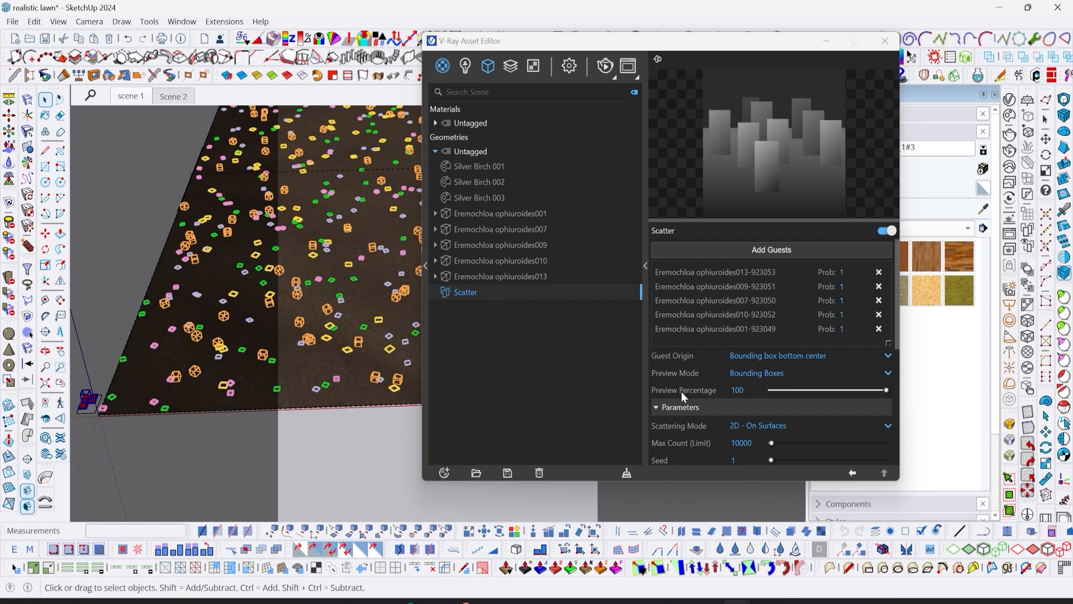
pyautogui.moveTo(684, 391)
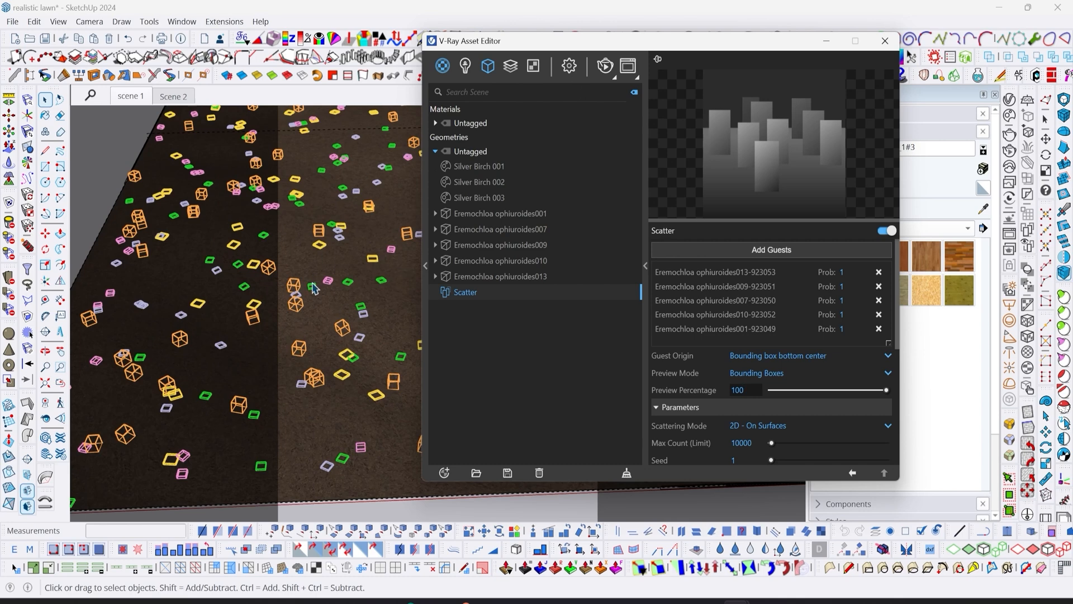
pyautogui.moveTo(252, 279)
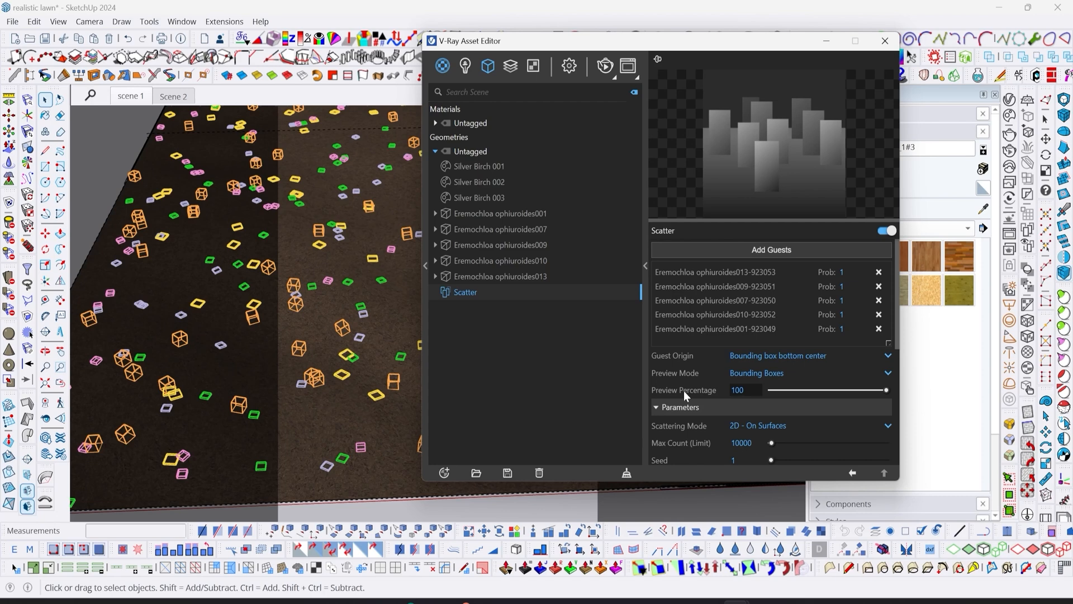
pyautogui.moveTo(465, 337)
pyautogui.write('10')
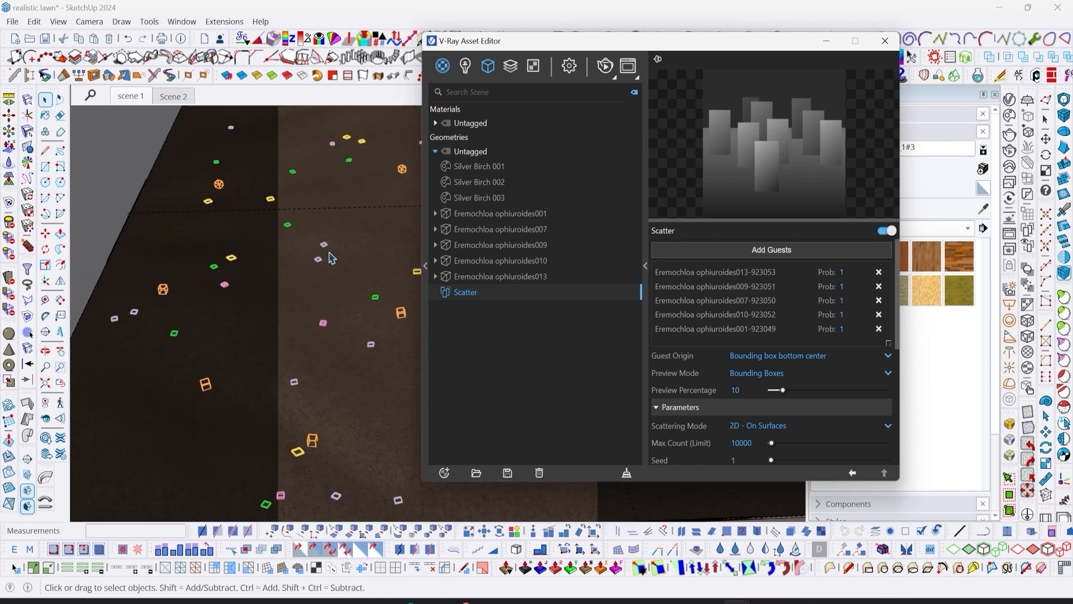
pyautogui.moveTo(272, 336)
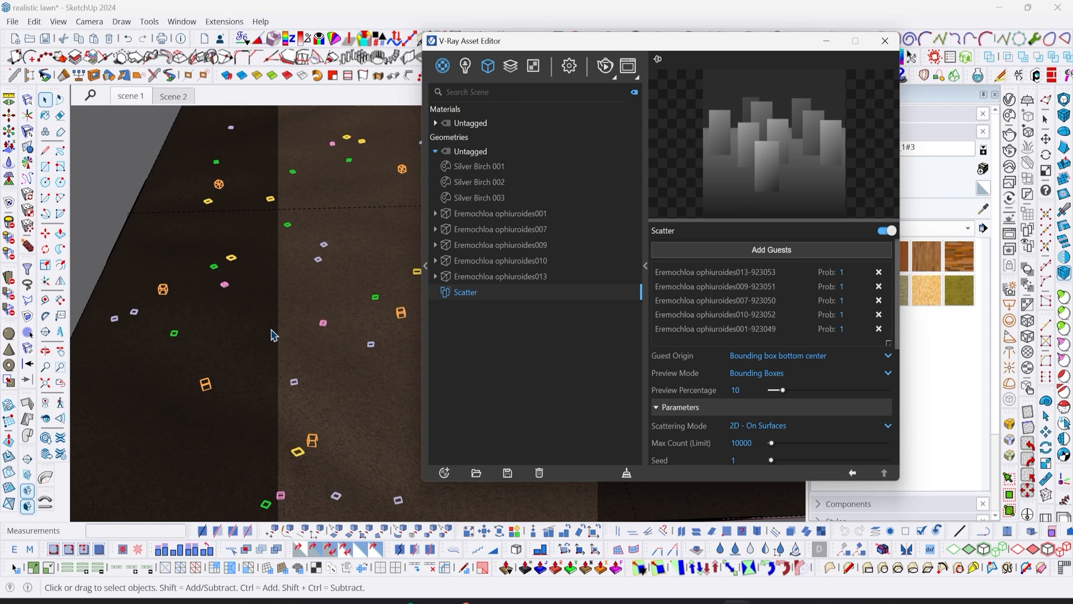
pyautogui.moveTo(695, 428)
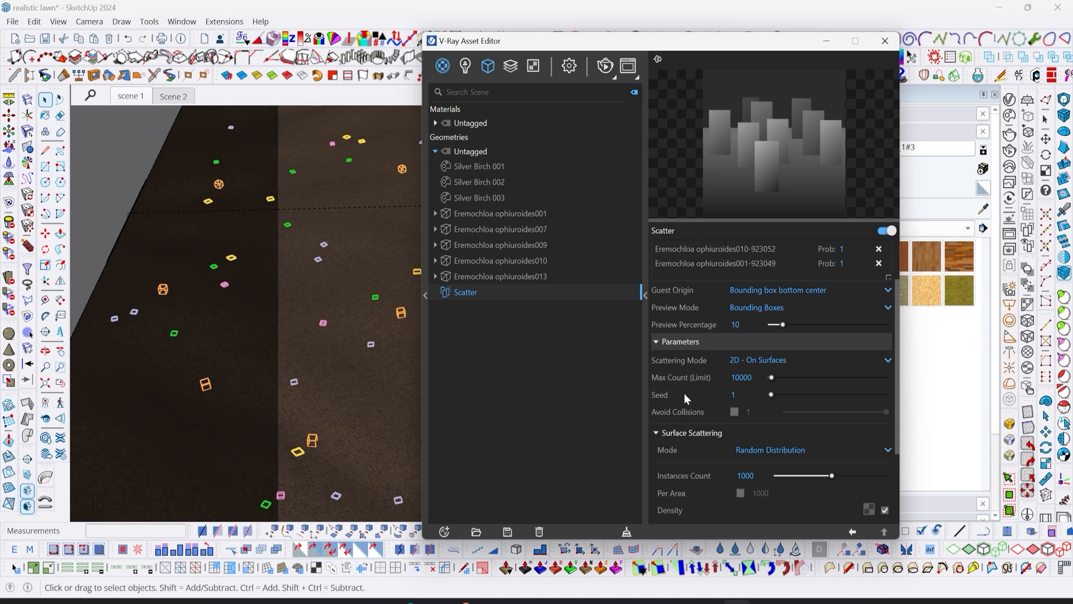
pyautogui.moveTo(679, 480)
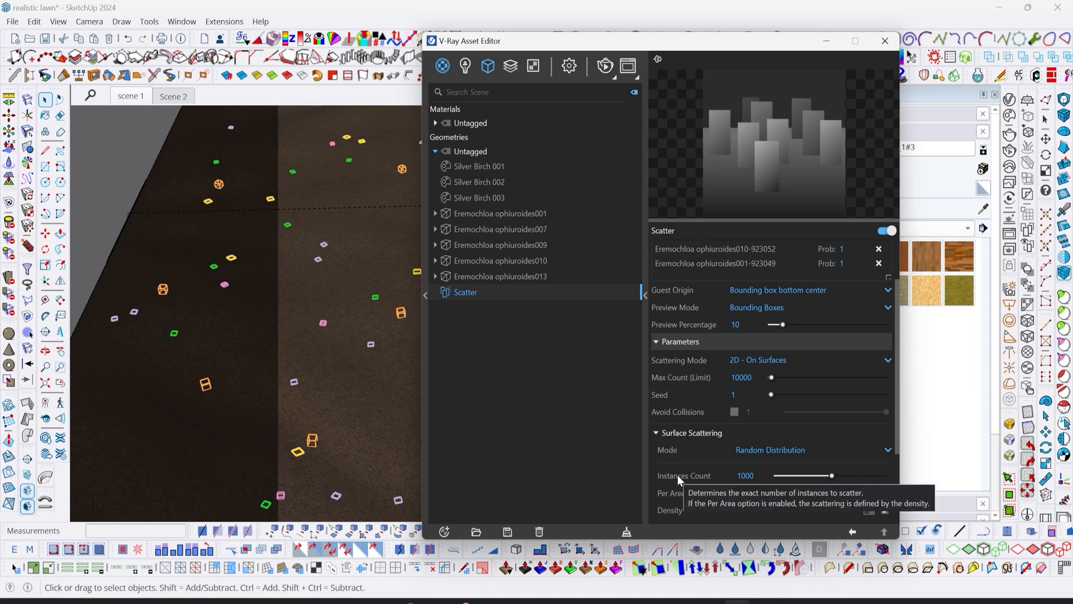
pyautogui.moveTo(693, 381)
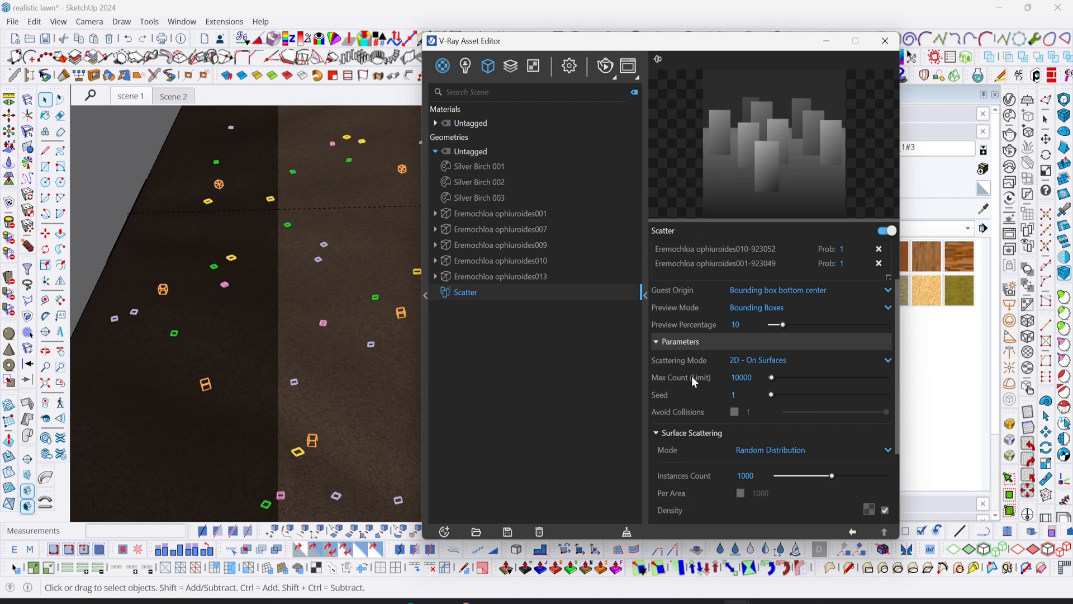
pyautogui.moveTo(254, 306)
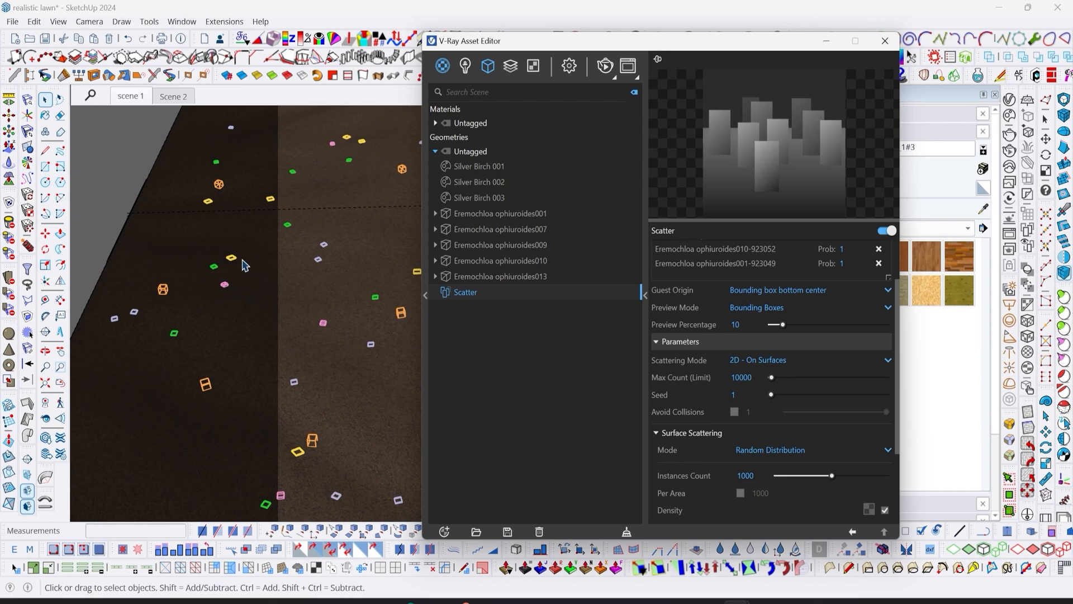
pyautogui.moveTo(283, 344)
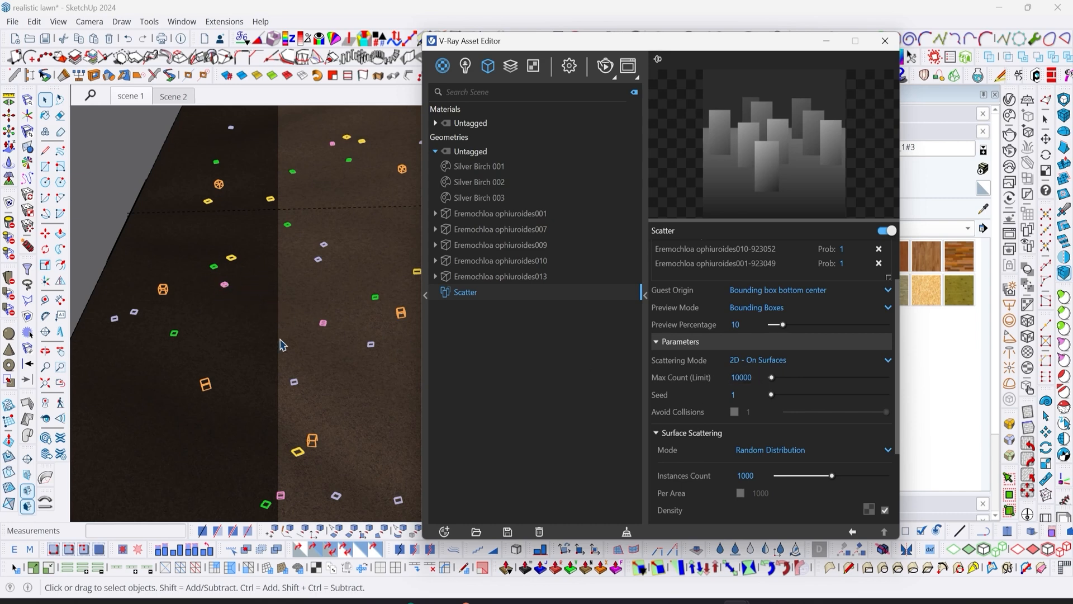
# - Set the Scatter Max Count limit to 100000 and Instances Count to 10000
pyautogui.click(742, 377)
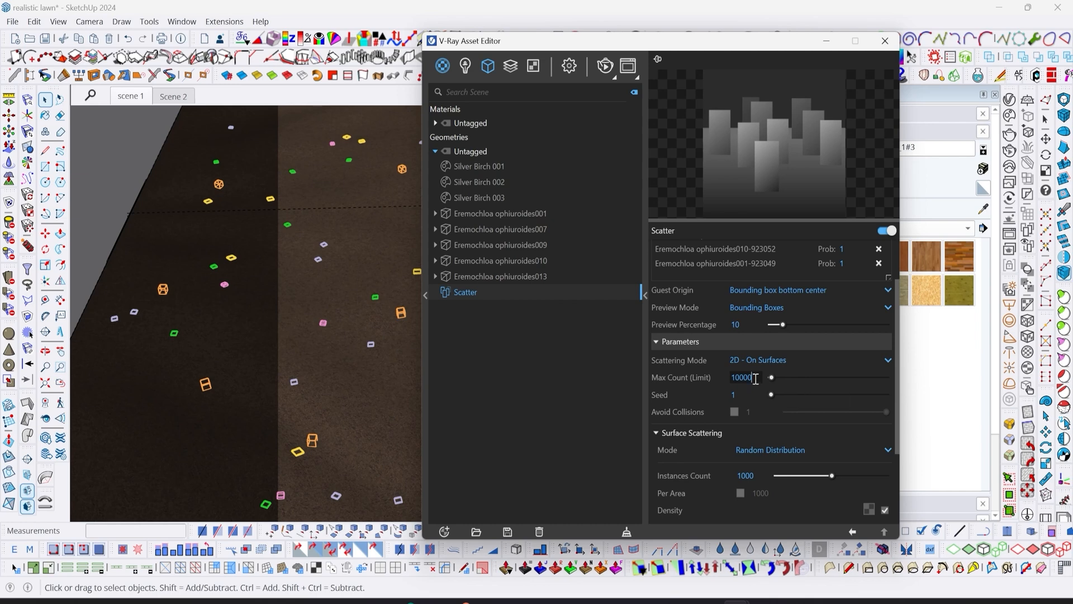
pyautogui.write('100000')
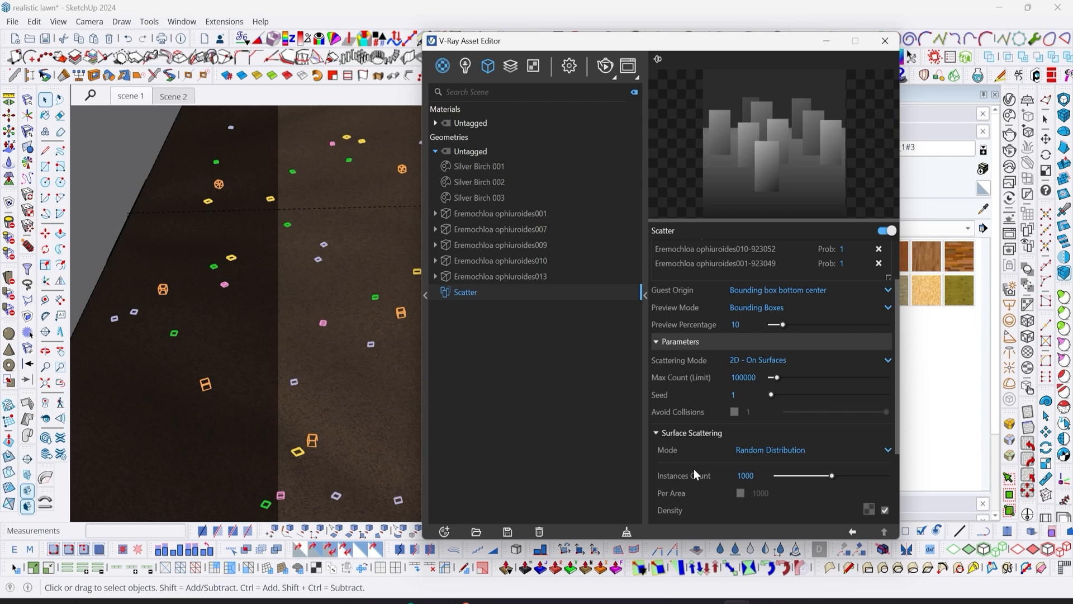
pyautogui.moveTo(412, 367)
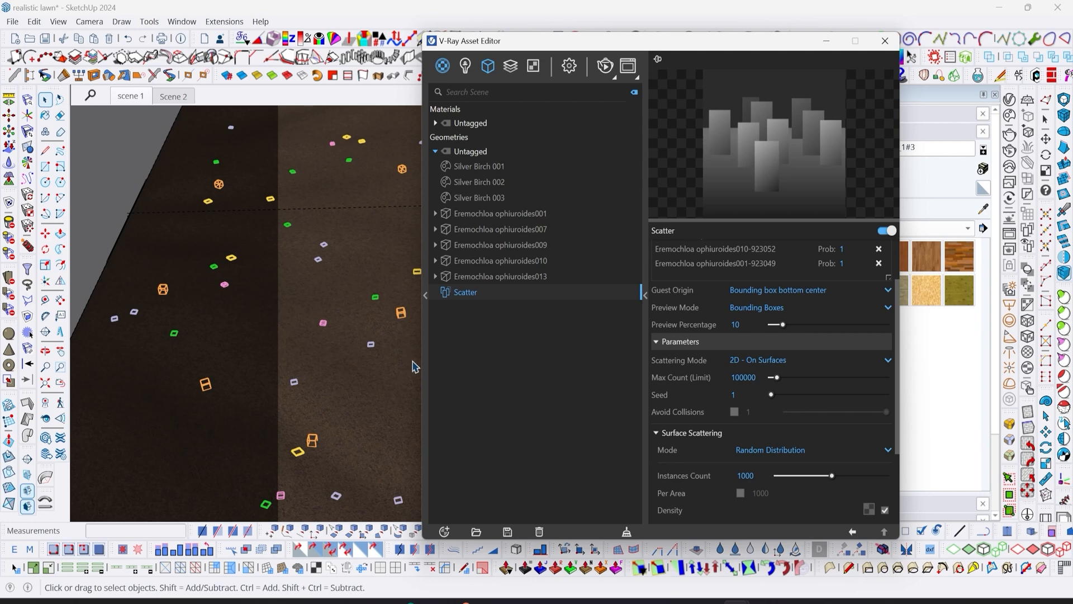
pyautogui.moveTo(675, 384)
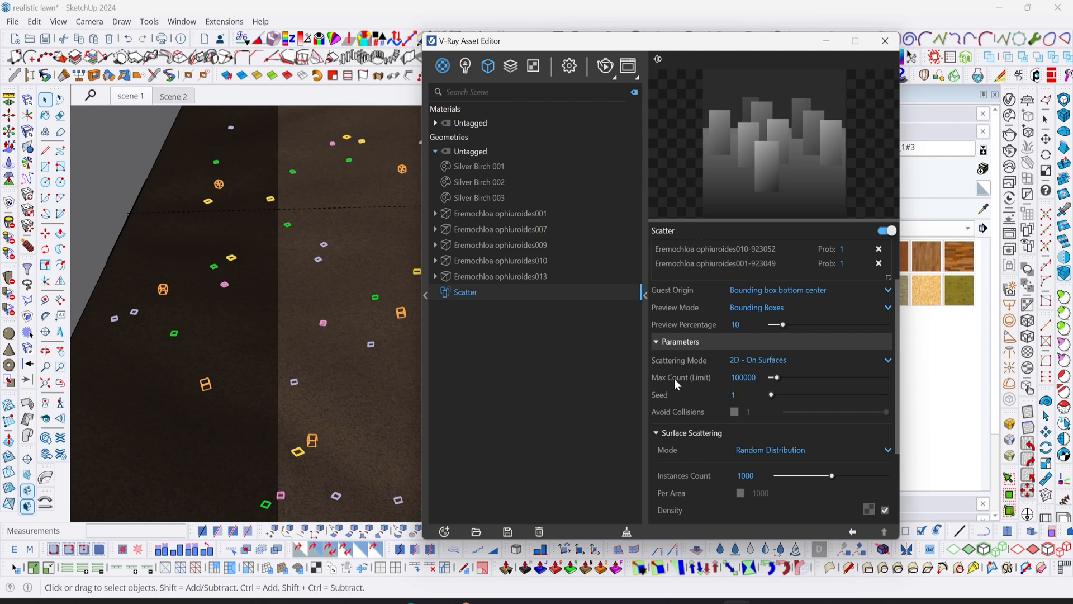
pyautogui.moveTo(680, 377)
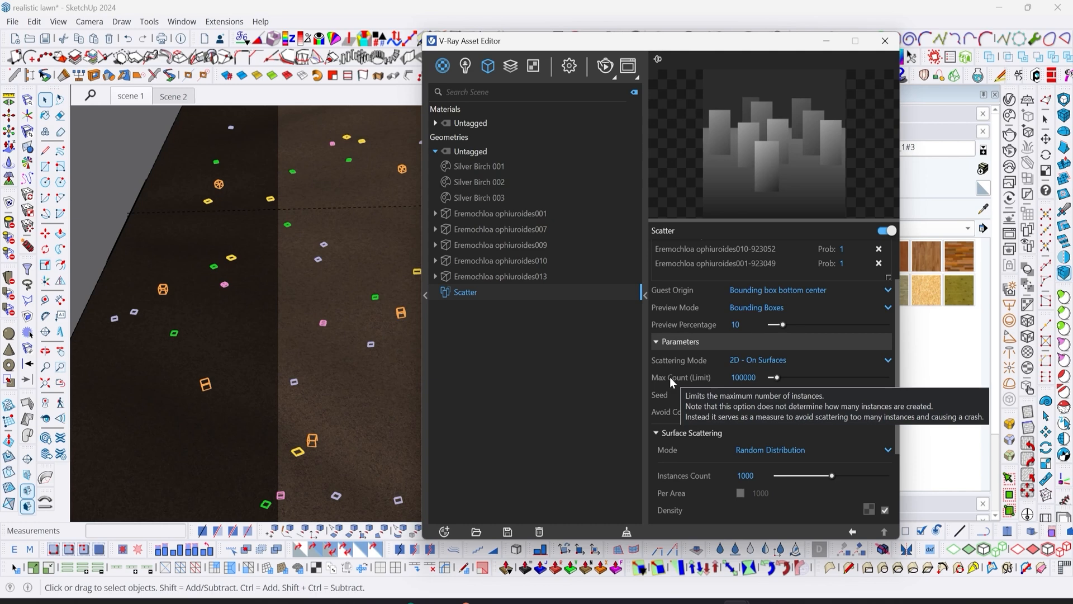
pyautogui.moveTo(730, 480)
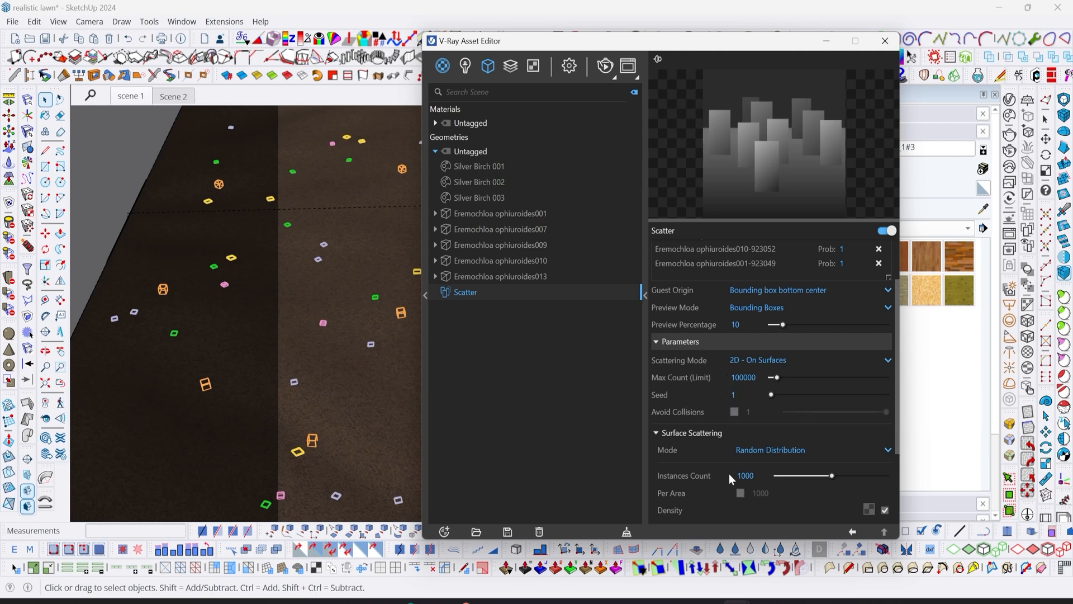
pyautogui.click(746, 475)
pyautogui.write('0')
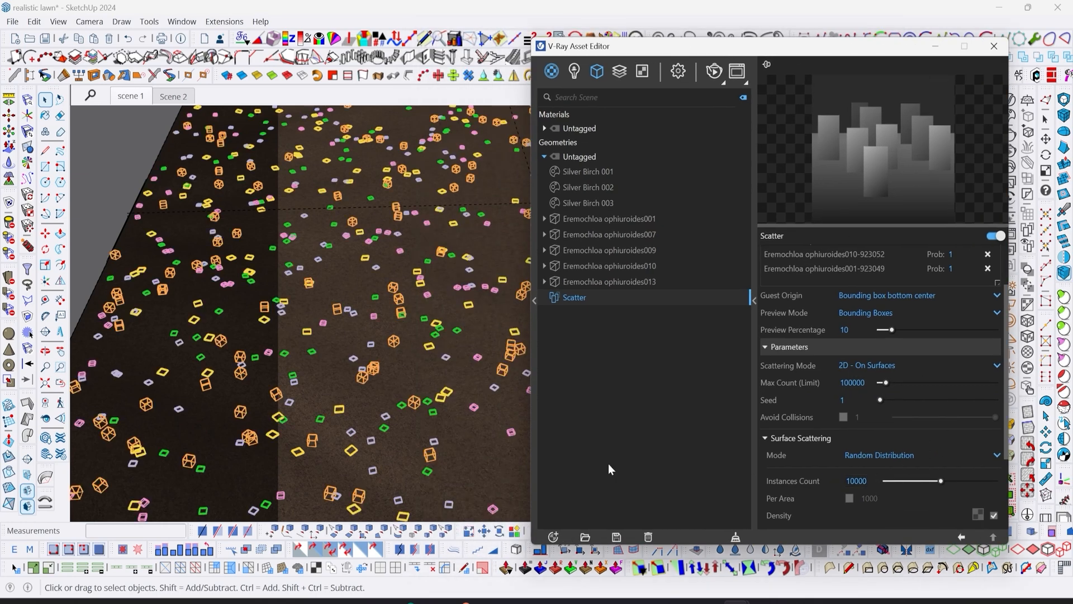
pyautogui.moveTo(386, 183)
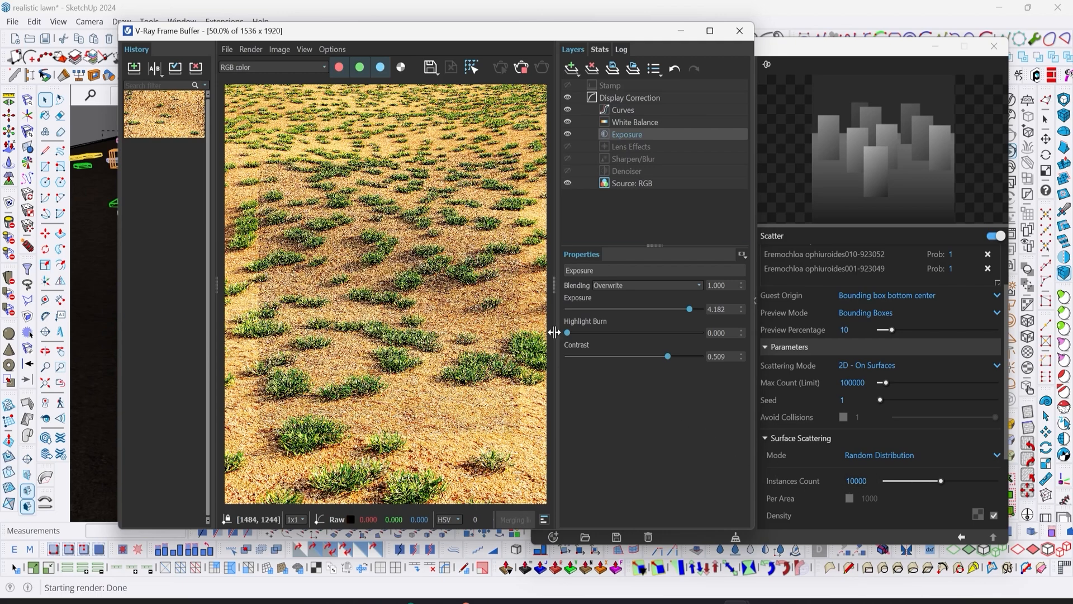
pyautogui.moveTo(521, 66)
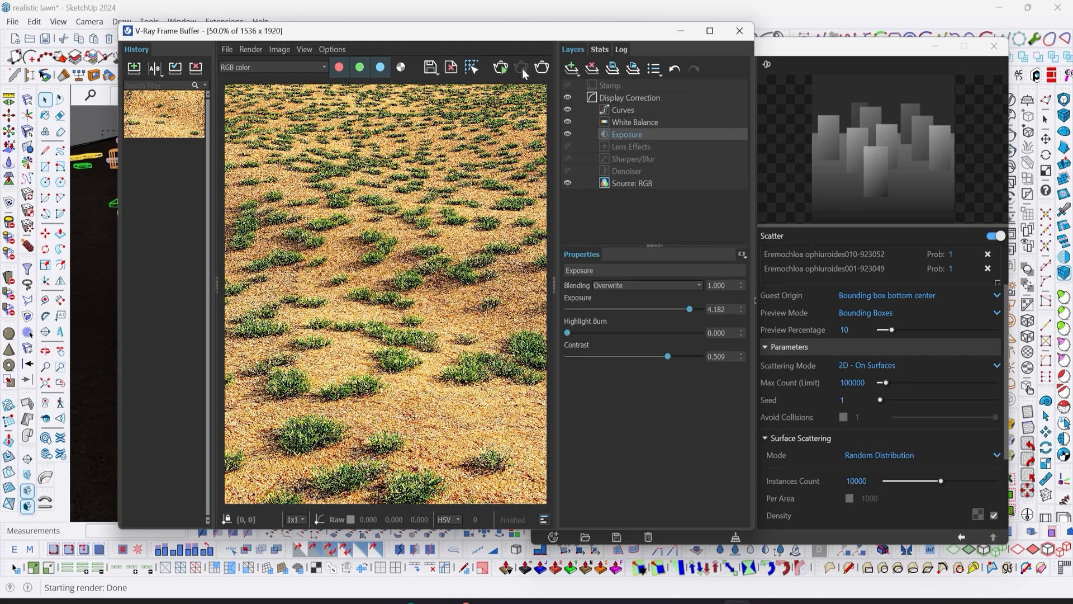
pyautogui.moveTo(307, 352)
pyautogui.write('0')
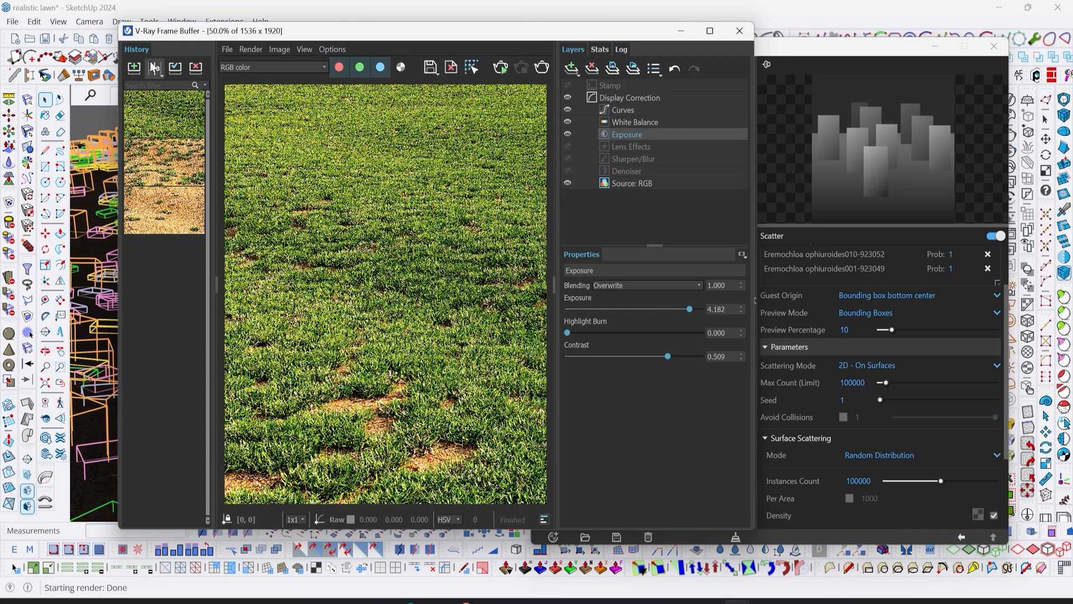
# - Set the Scatter Max Count limit and Instances Count to 200000
pyautogui.click(154, 66)
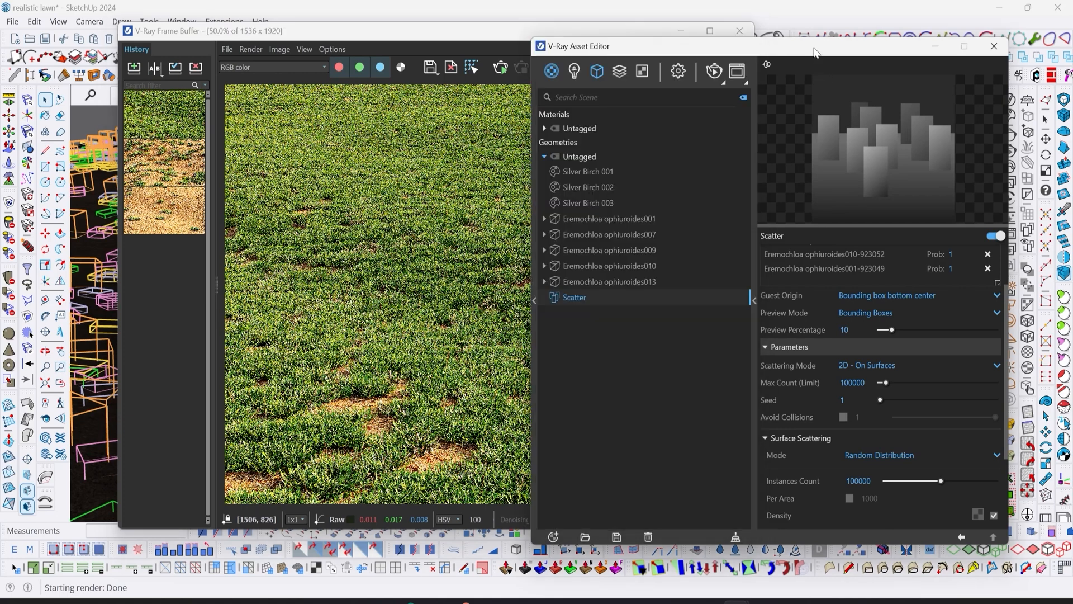
pyautogui.moveTo(789, 392)
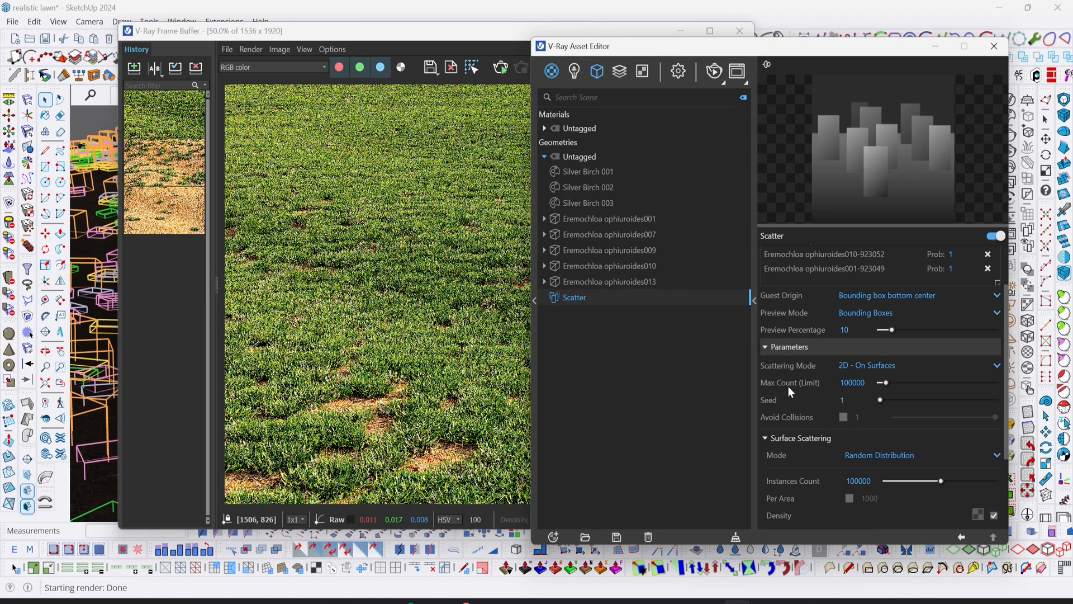
pyautogui.click(851, 382)
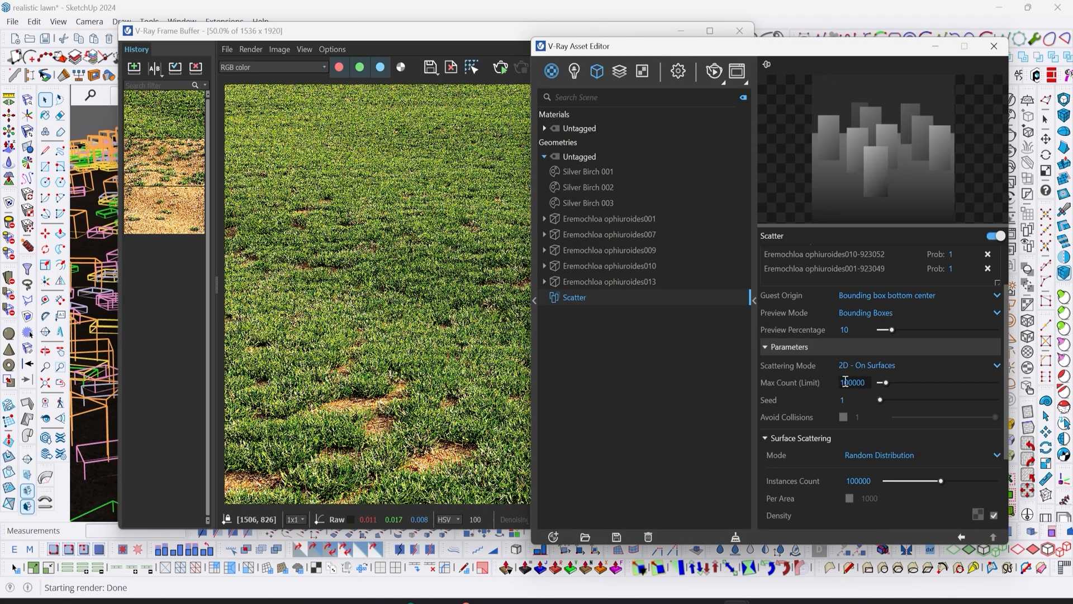
pyautogui.write('200000')
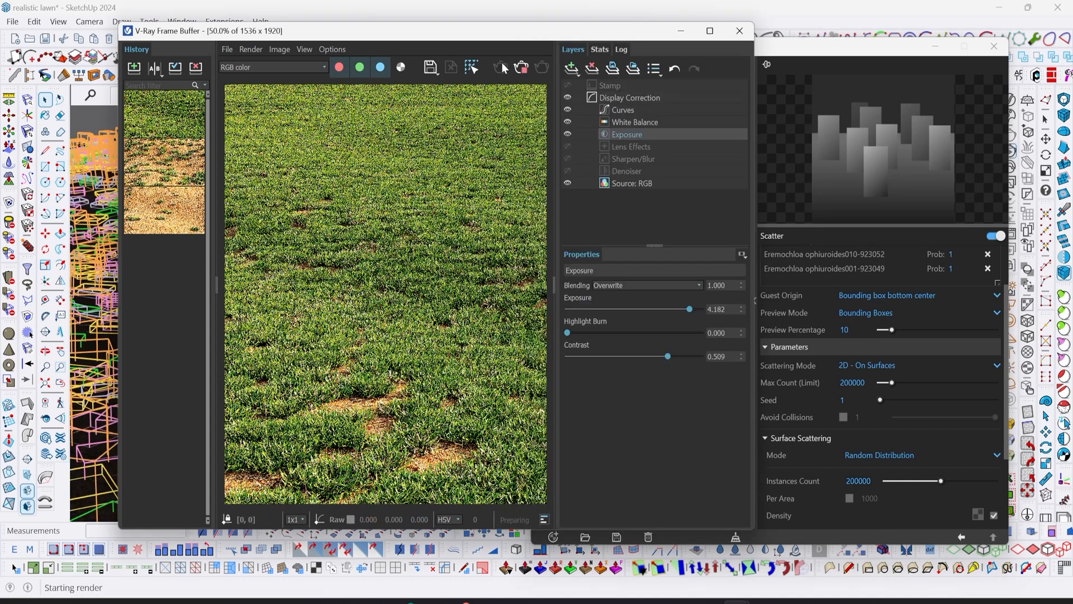
pyautogui.moveTo(500, 68)
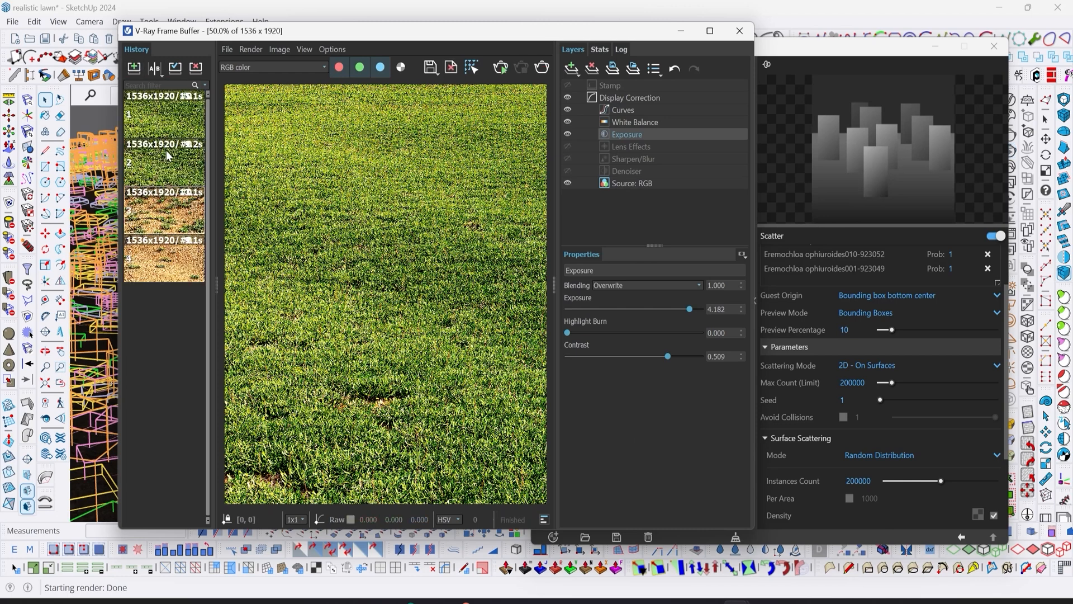
# - Compare the finished 200000-instance render with an earlier version from history
pyautogui.click(153, 67)
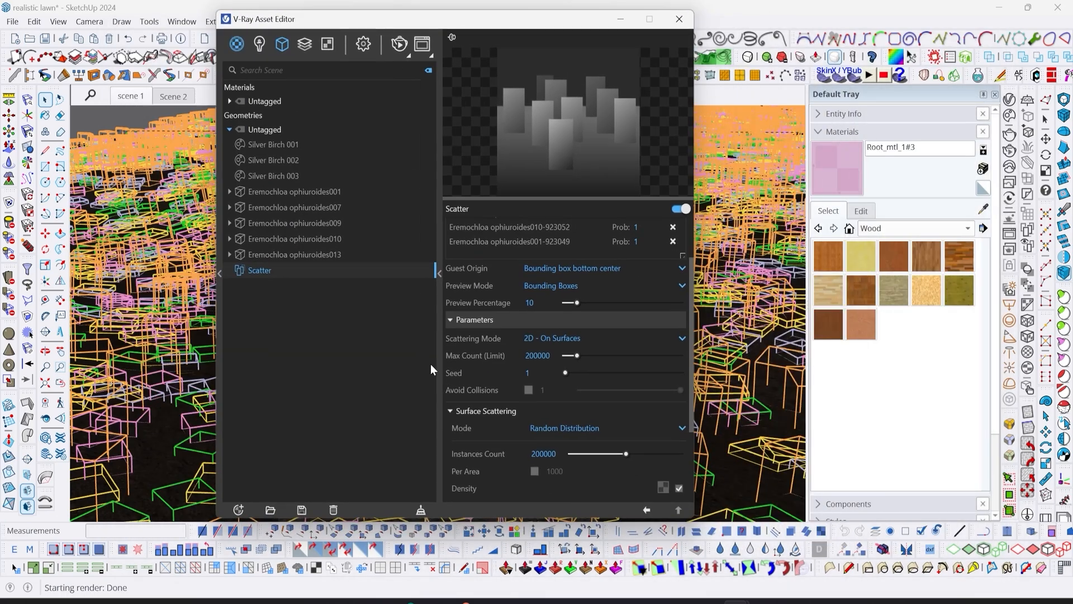
# - Expand the Scatter Transforms section showing random translation, rotation and scale
pyautogui.scroll(-3)
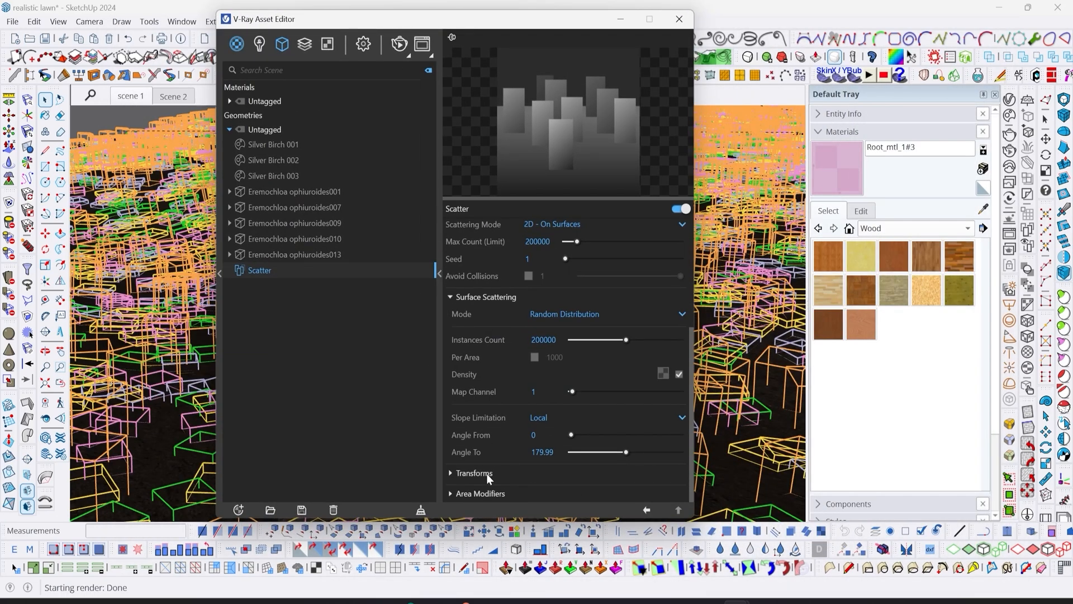
pyautogui.scroll(-3)
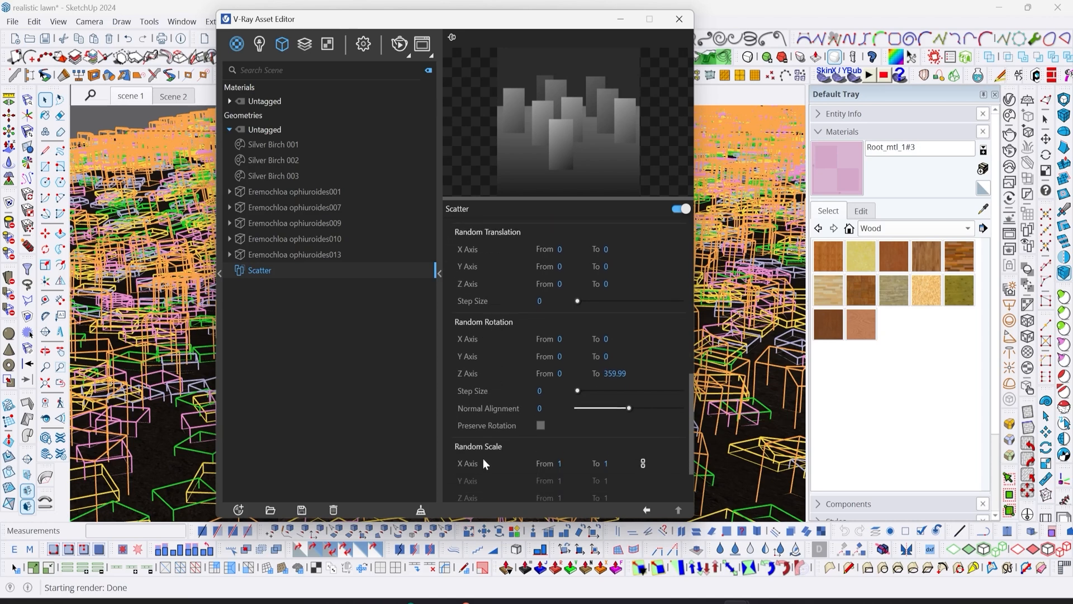
pyautogui.moveTo(483, 463)
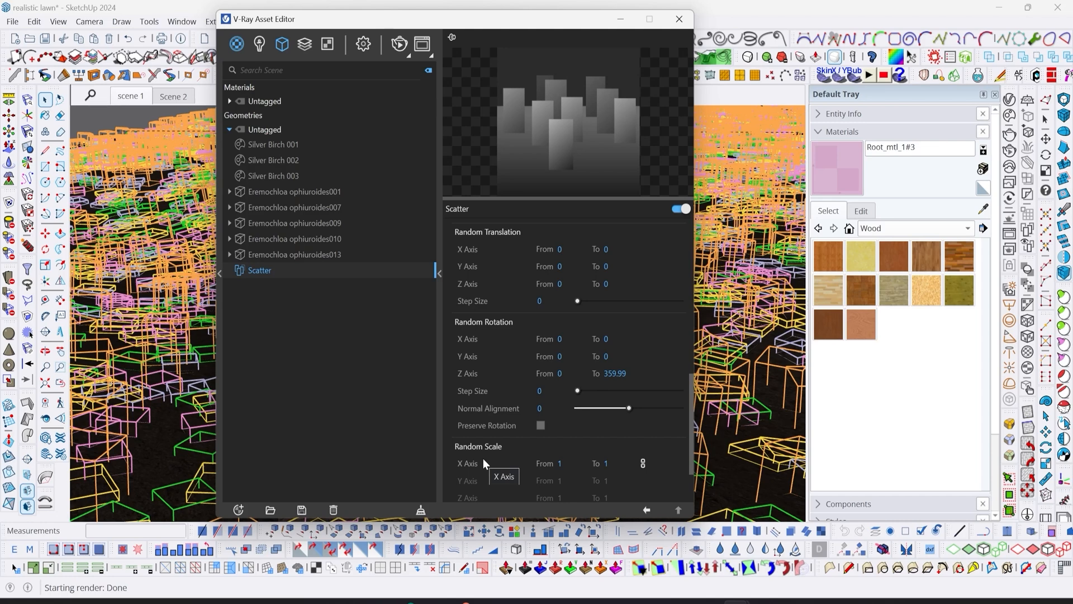
pyautogui.moveTo(462, 379)
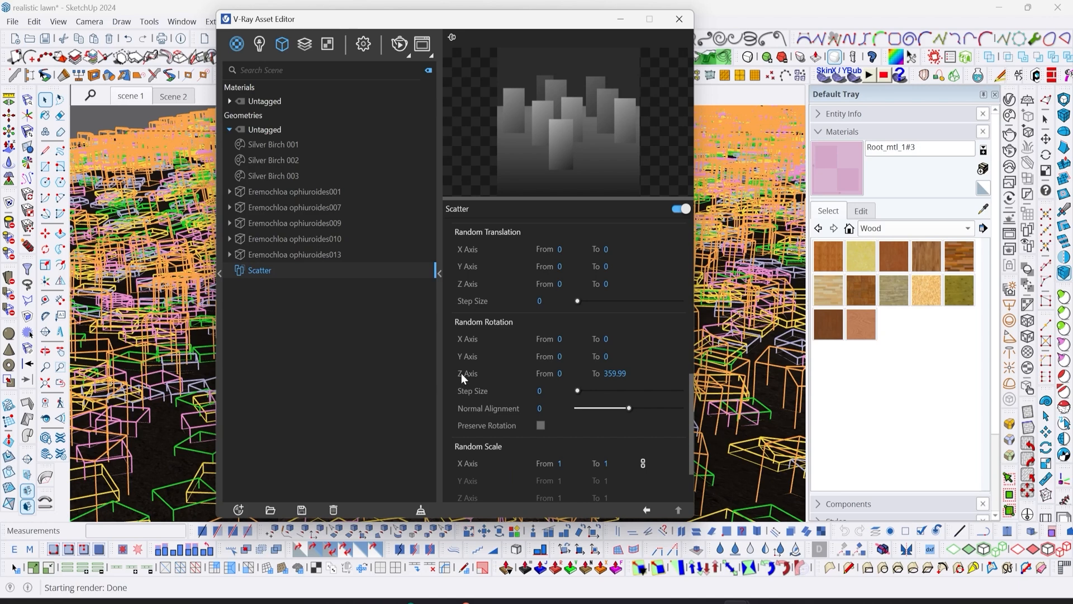
pyautogui.click(568, 373)
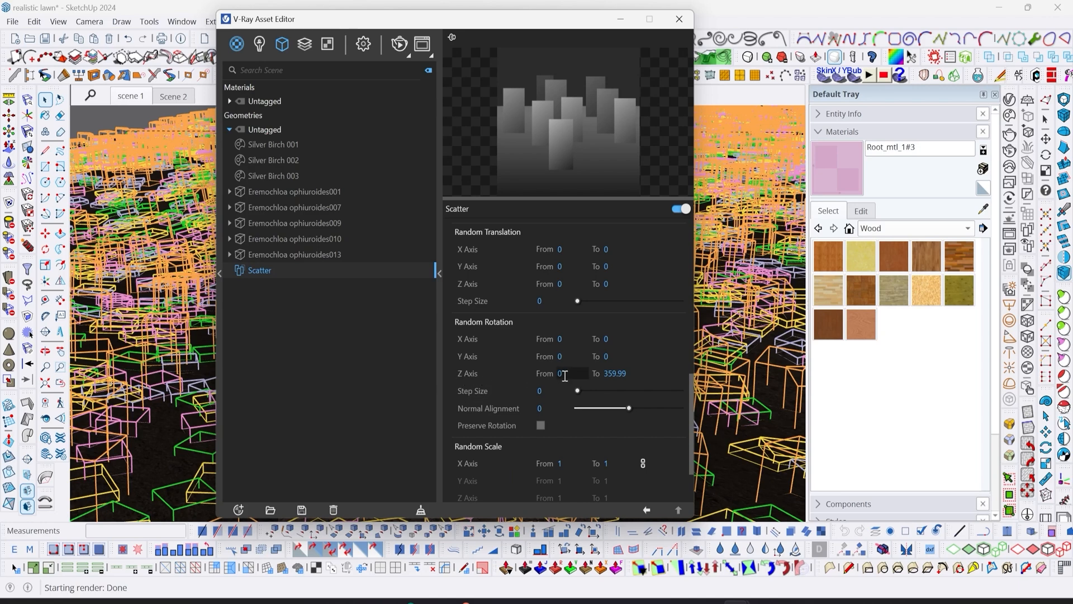
pyautogui.moveTo(565, 373)
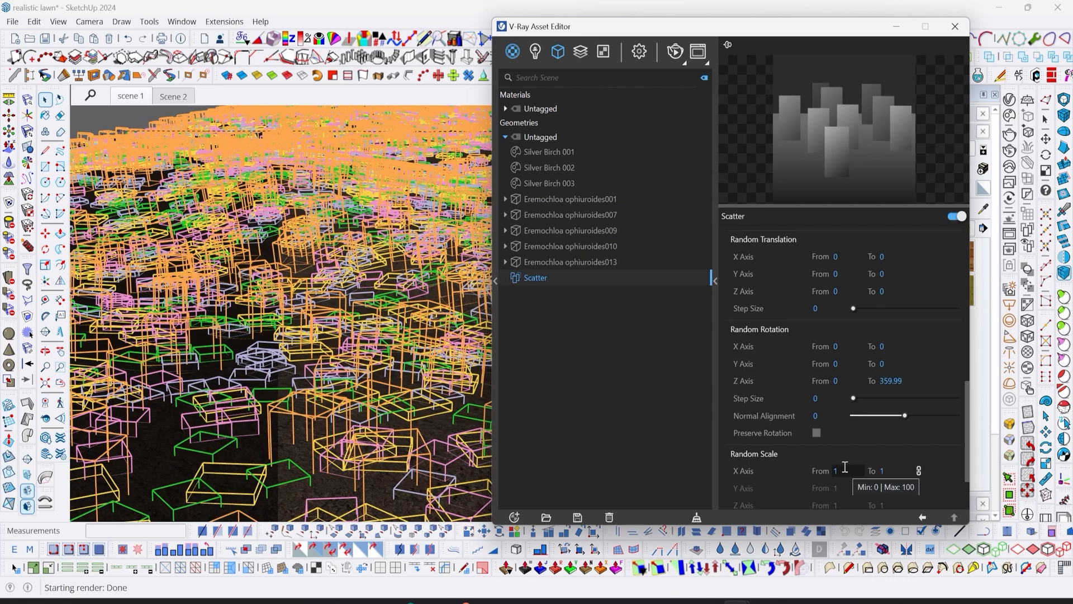
pyautogui.moveTo(846, 486)
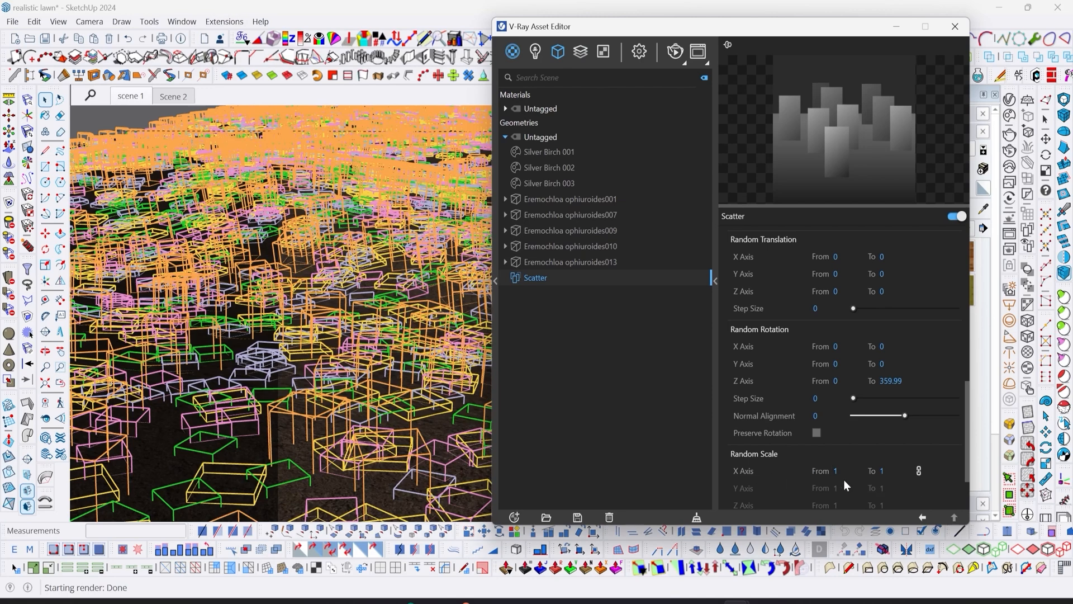
# - Set Random Scale X Axis From 0.8 To 1.2 and start a new render
pyautogui.click(830, 471)
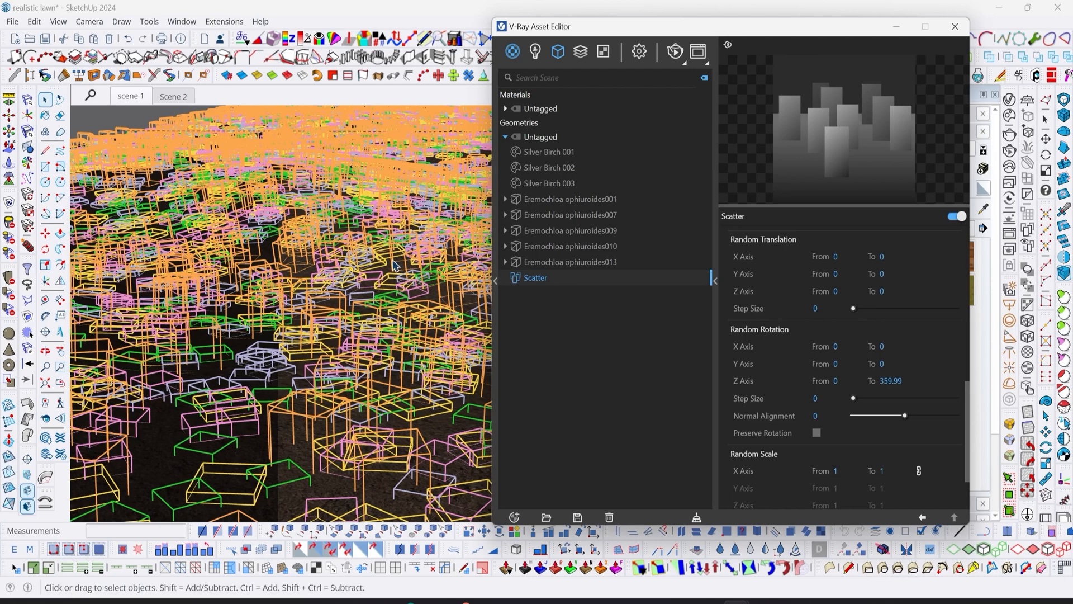
pyautogui.moveTo(389, 263)
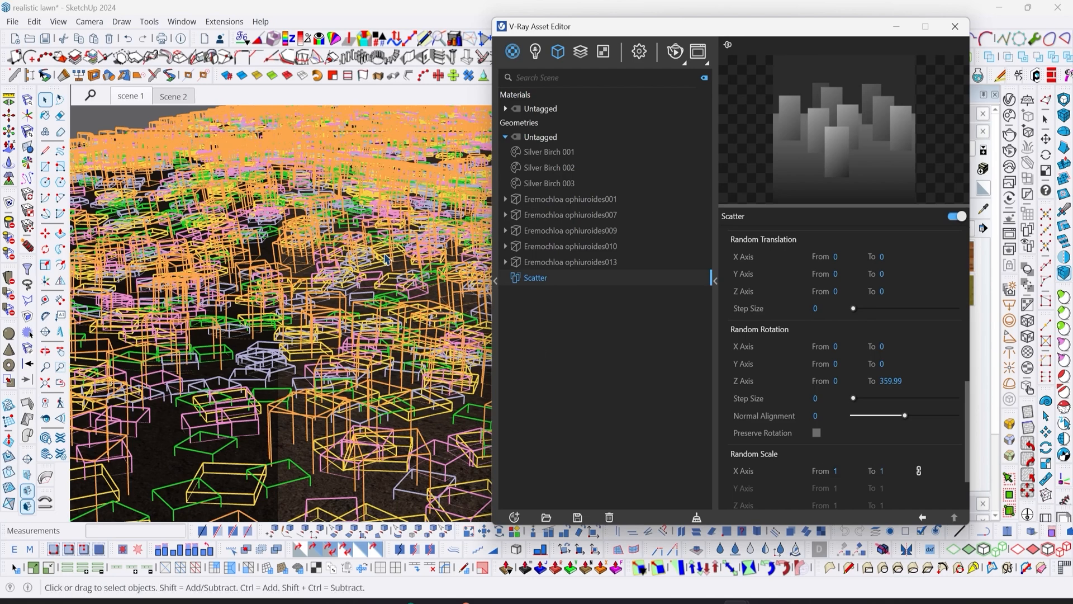
pyautogui.moveTo(296, 426)
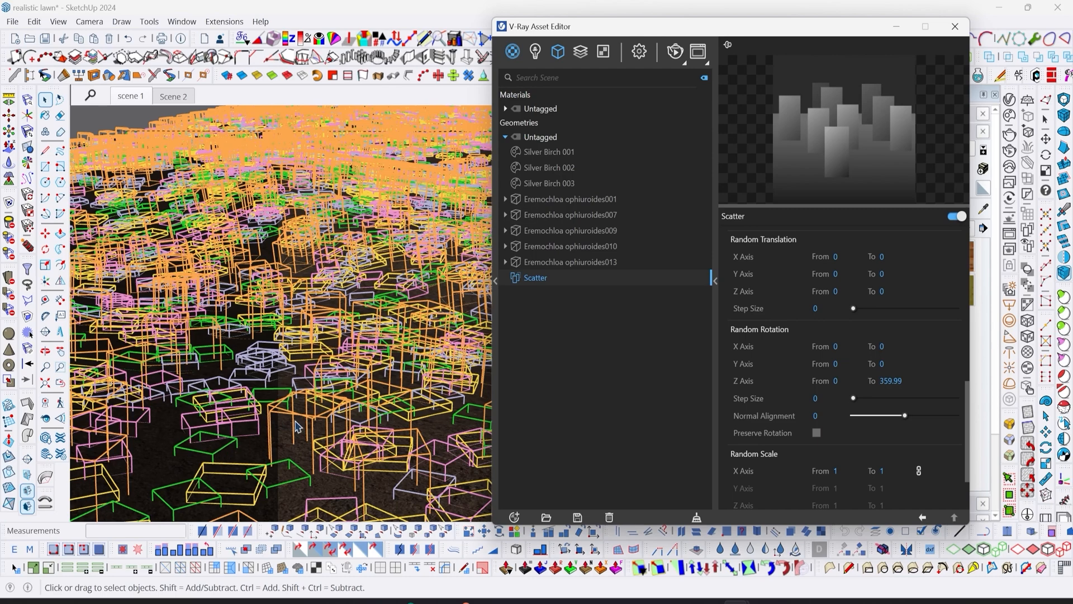
pyautogui.moveTo(717, 467)
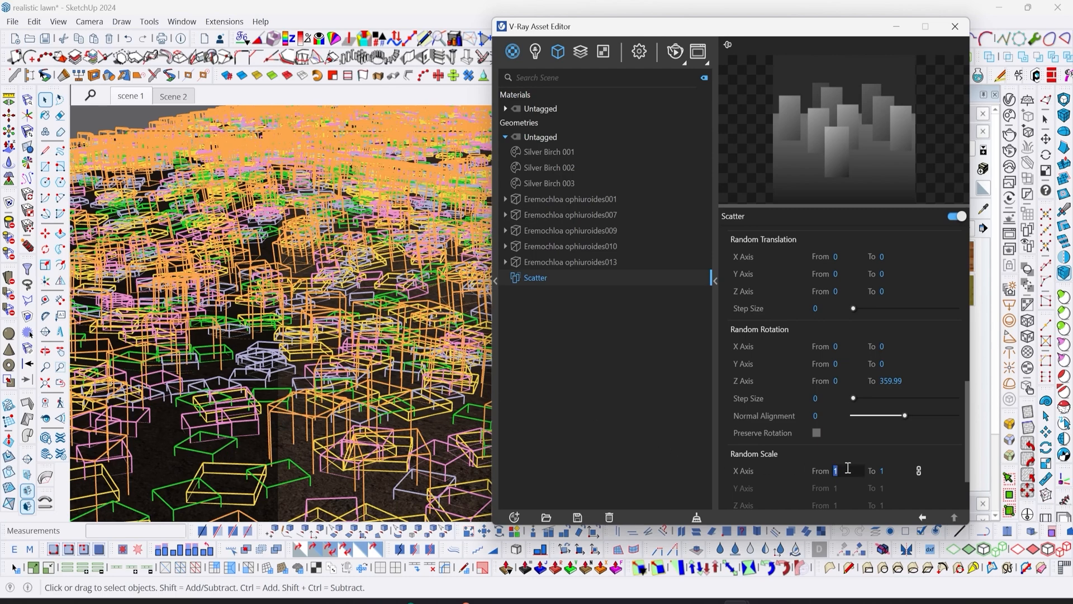
pyautogui.write('.8')
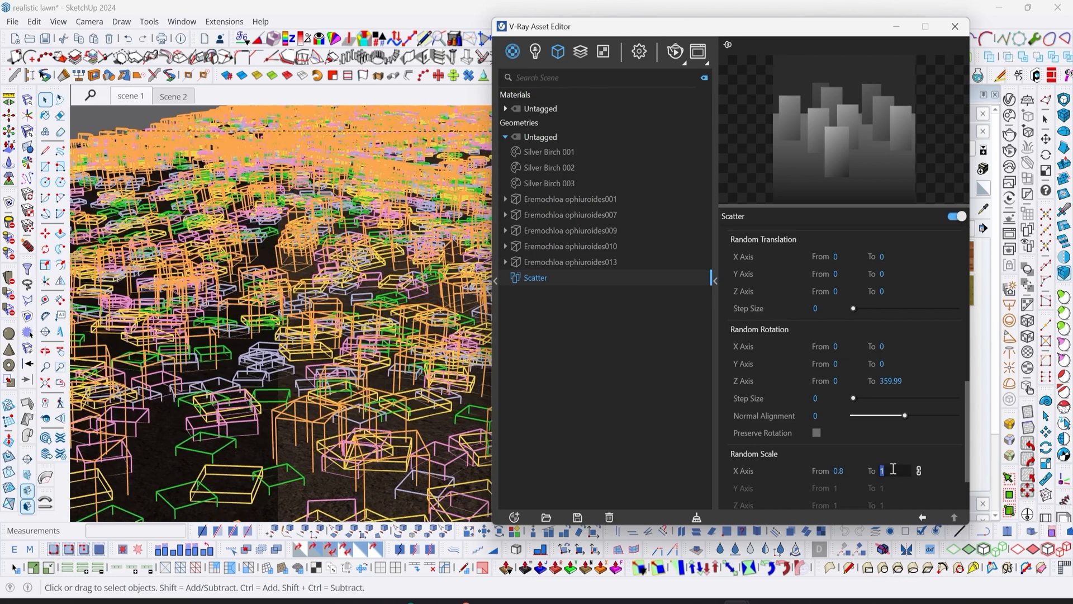
pyautogui.write('1.2')
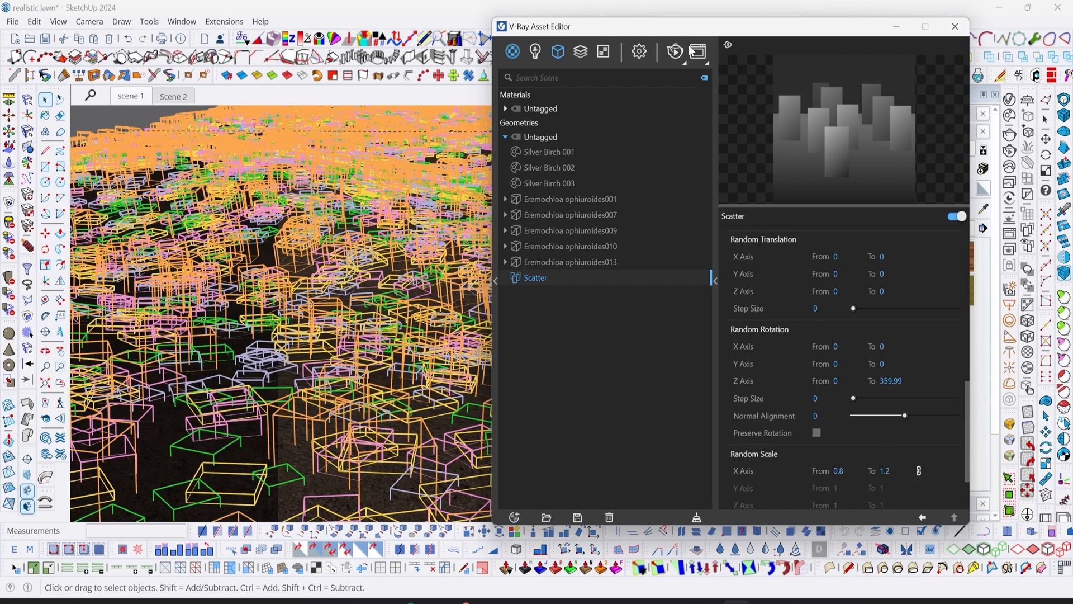
pyautogui.click(674, 51)
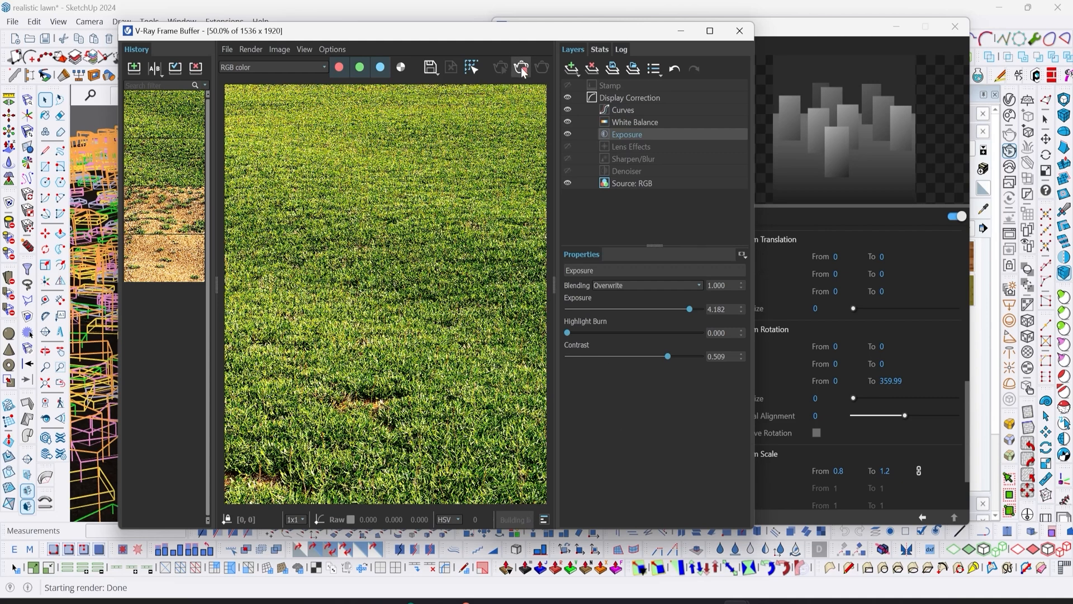
# - Compare the new varied-grass render against an earlier one using A/B in render history
pyautogui.click(520, 67)
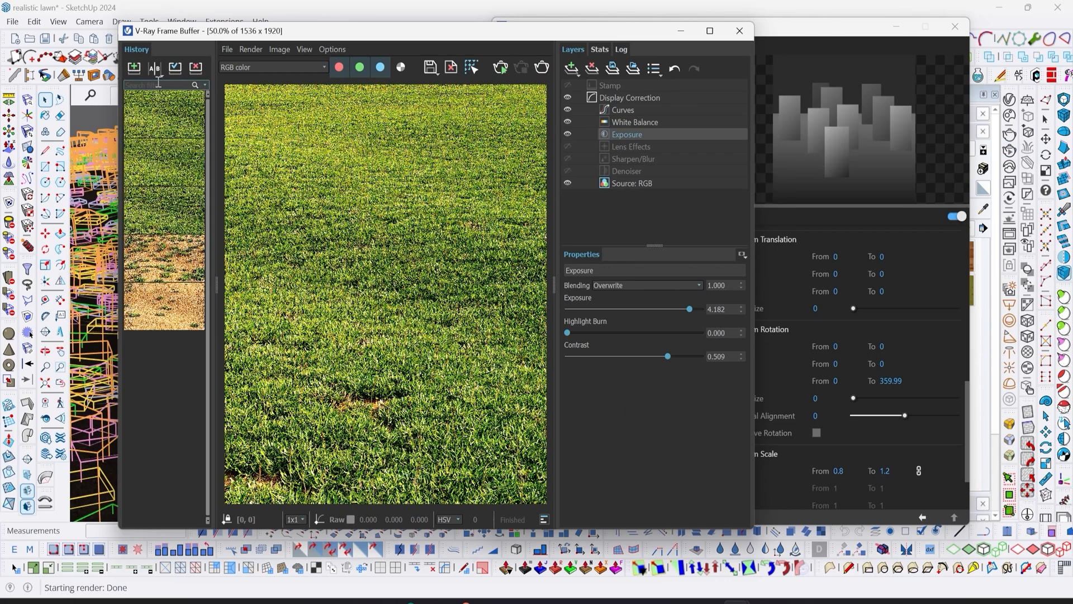
pyautogui.click(154, 67)
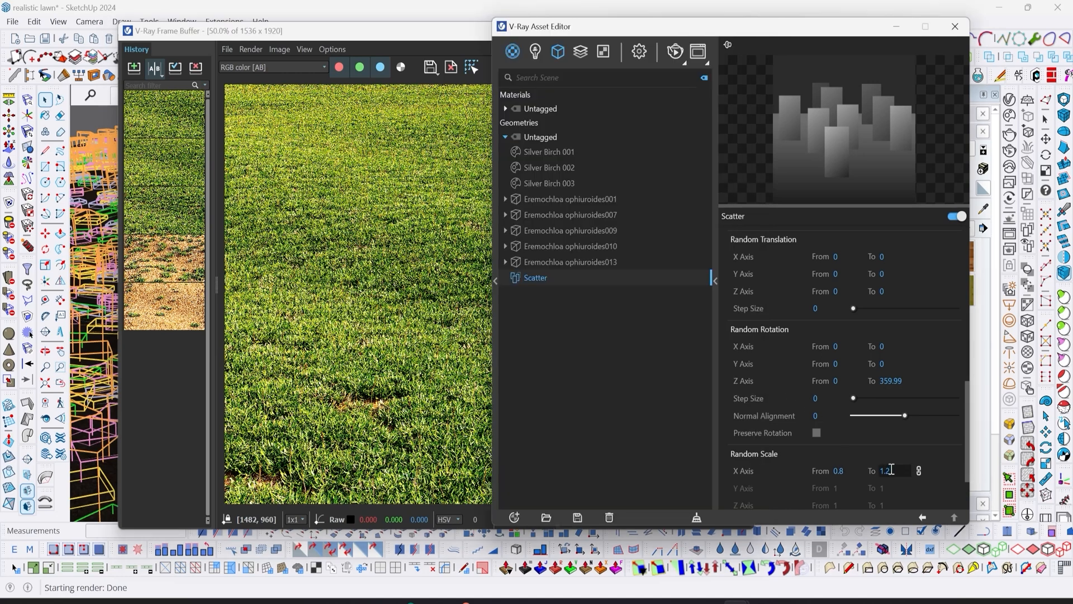
# - Lower the Random Scale X Axis To value from 1.2 to 1.1, keeping From at 0.8
pyautogui.write('1.1')
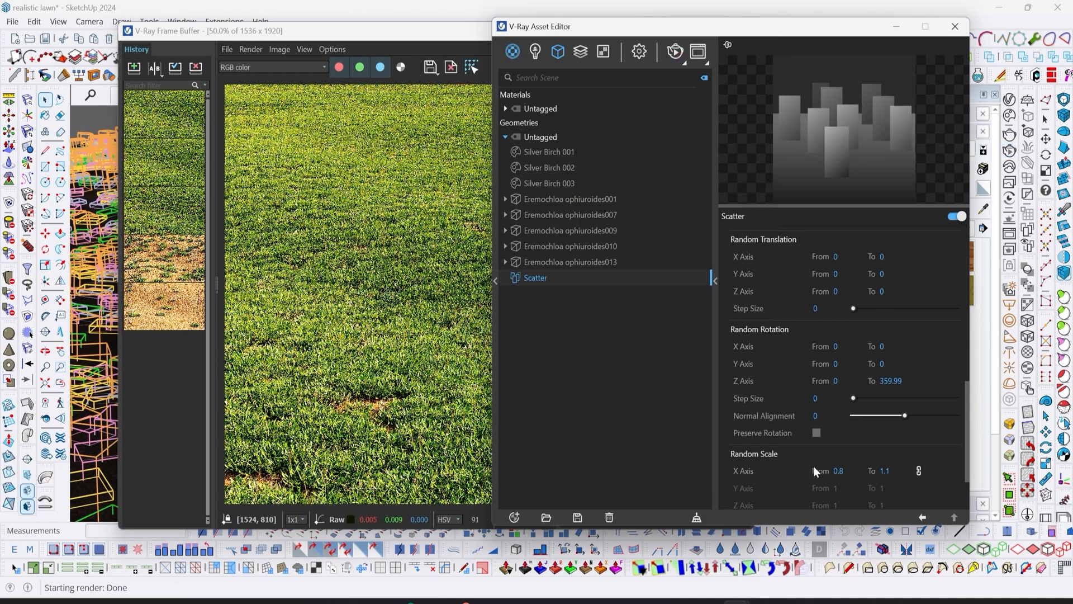
pyautogui.scroll(-3)
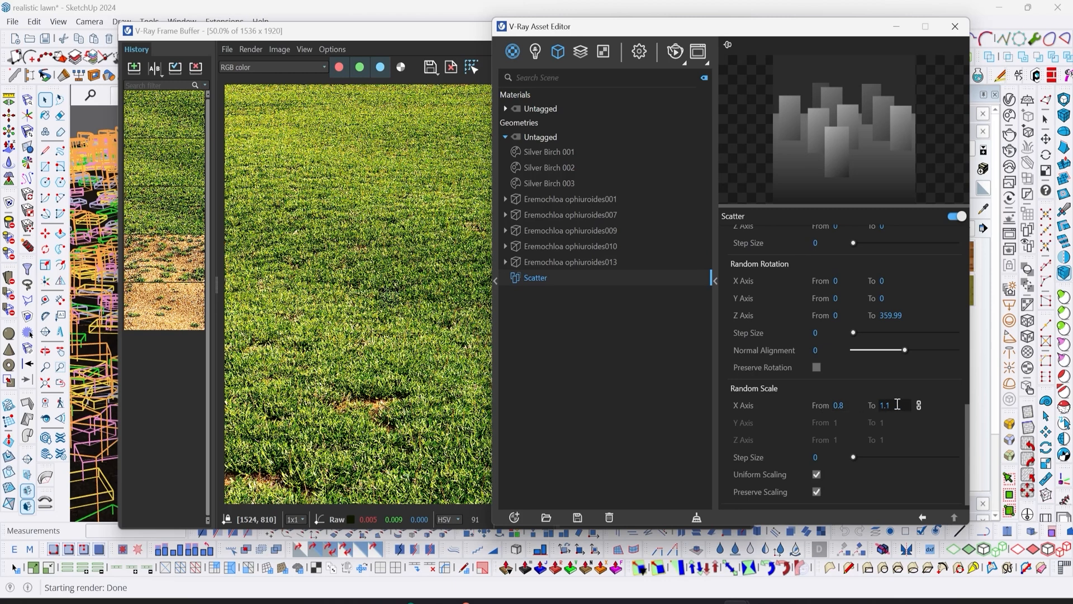
pyautogui.moveTo(897, 403)
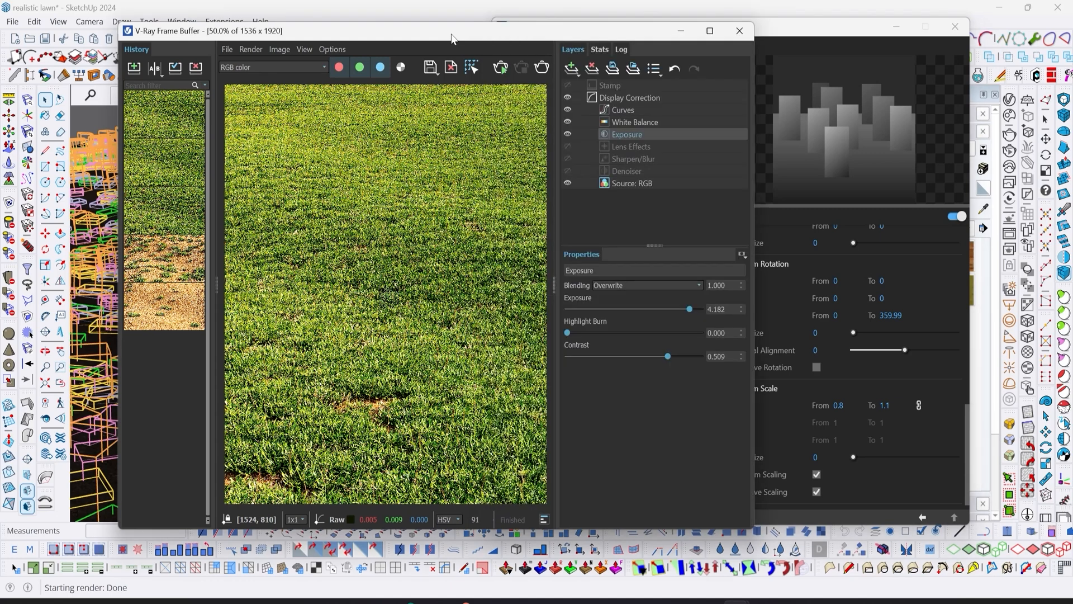
pyautogui.moveTo(825, 32)
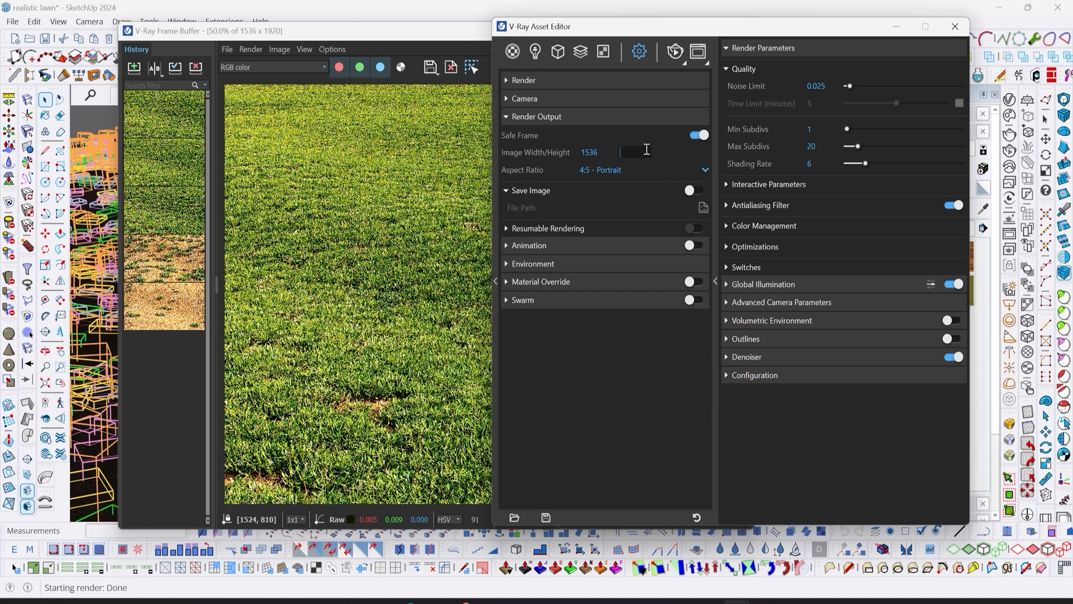
# - Set render output height to 3840 (3072 × 3840) and Noise Limit to 0.015
pyautogui.write('3840')
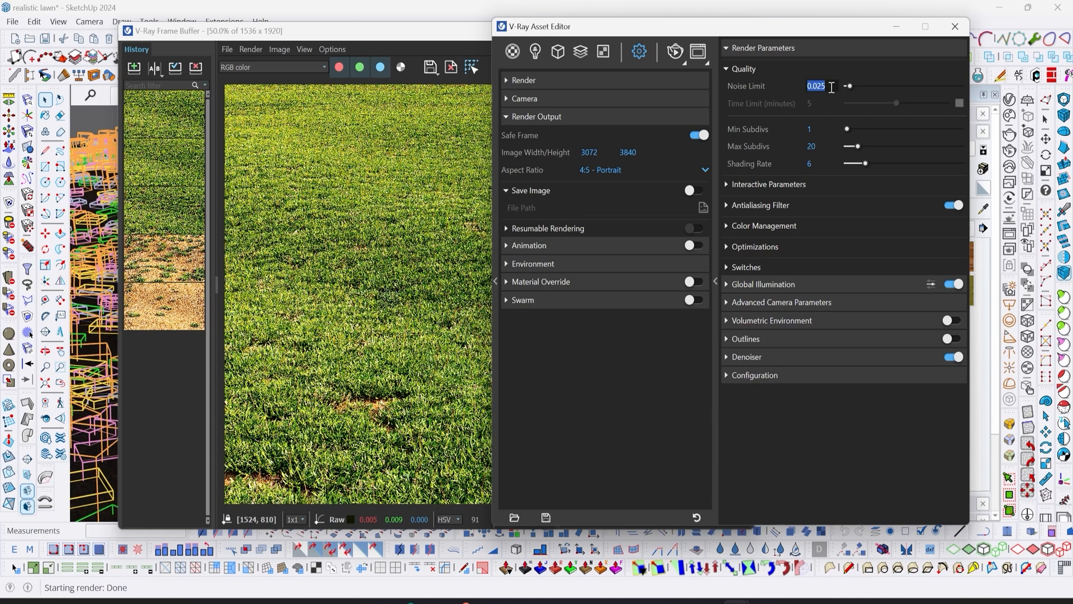
pyautogui.write('0.01')
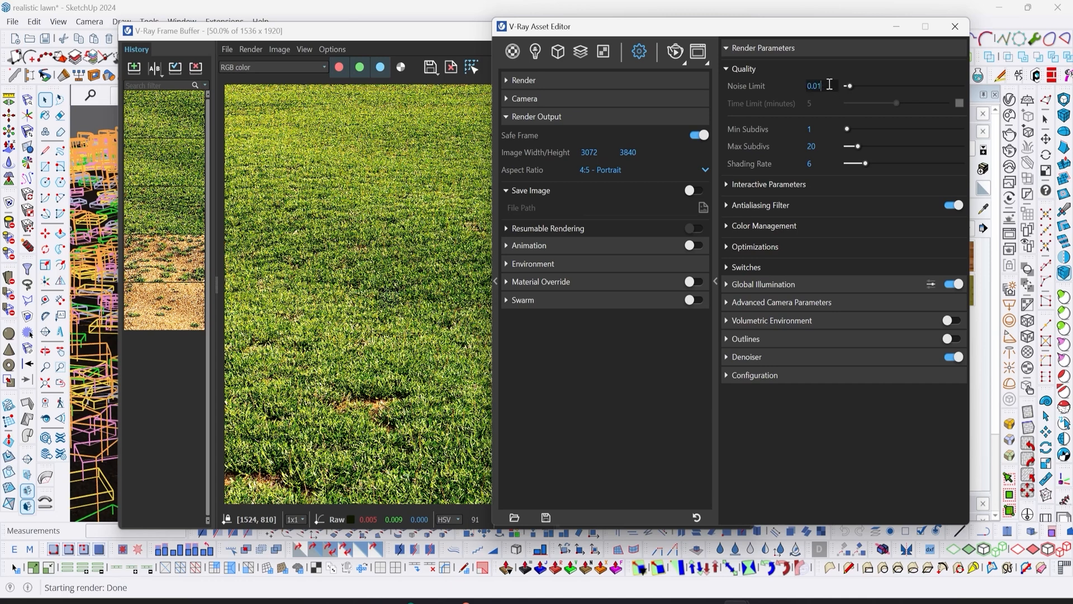
pyautogui.write('0.015')
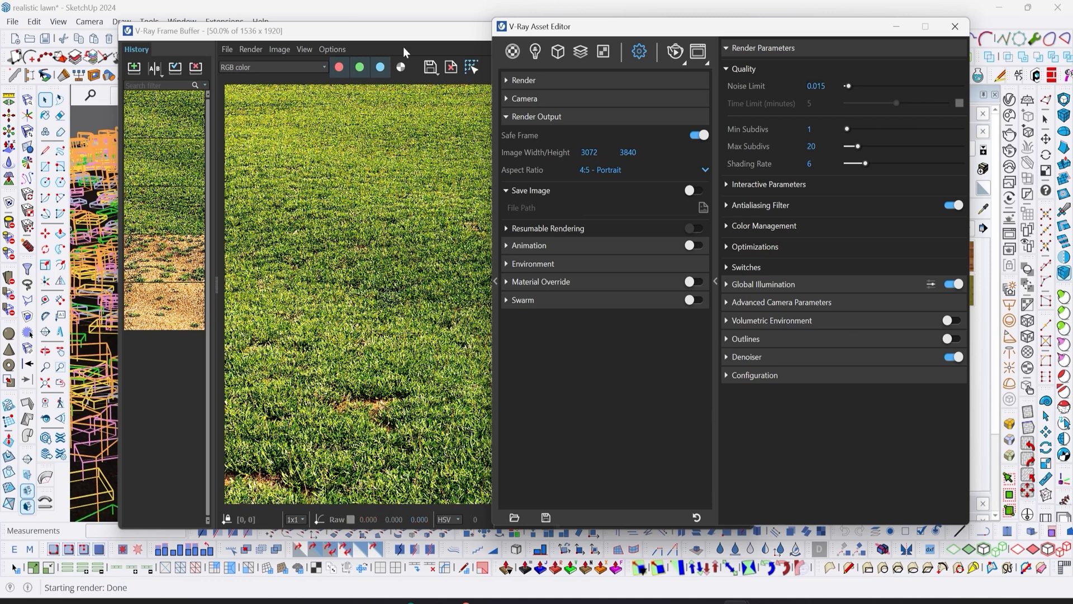